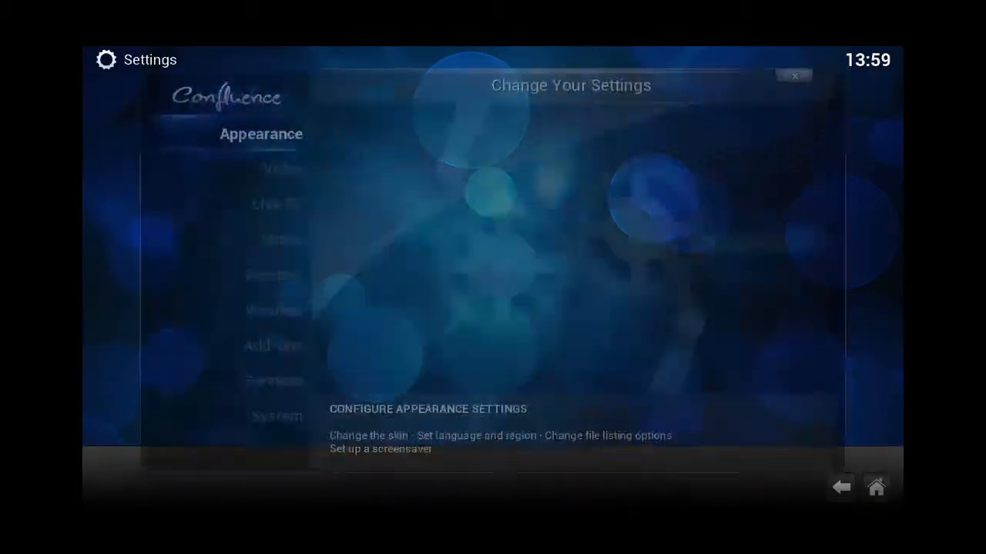
In Appearance settings, browse Skin and International, then turn off 'Ignore articles when sorting' under File lists
left_click(260, 132)
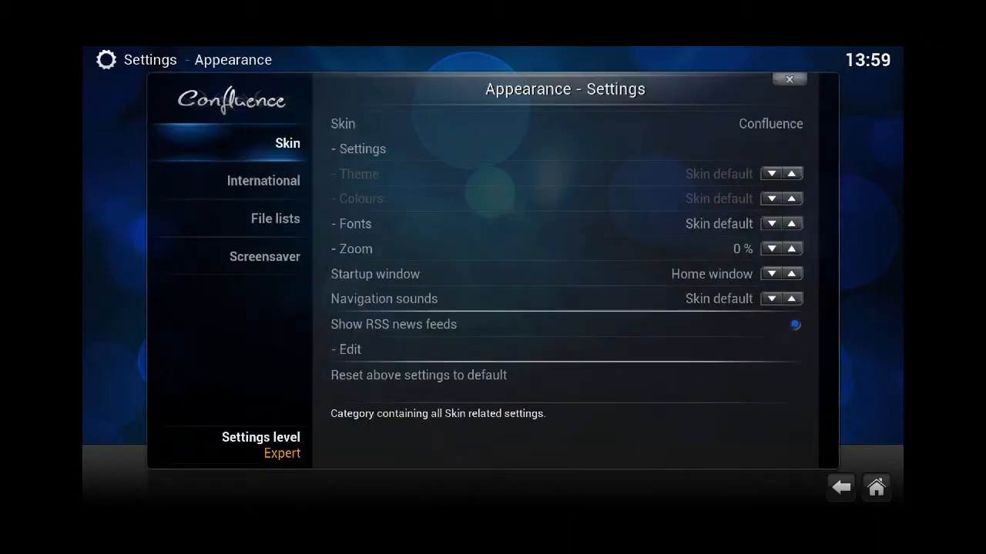
left_click(262, 180)
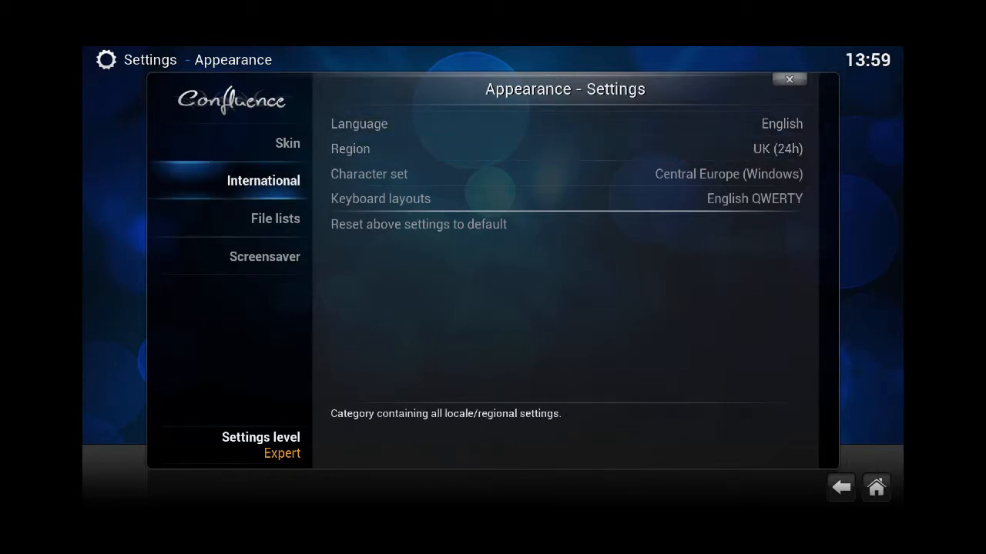
left_click(275, 219)
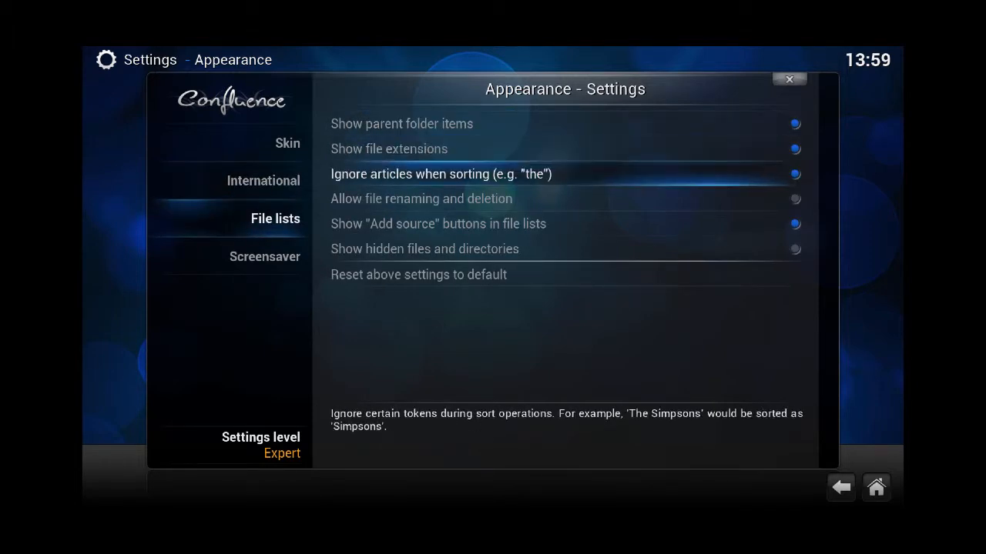
left_click(795, 174)
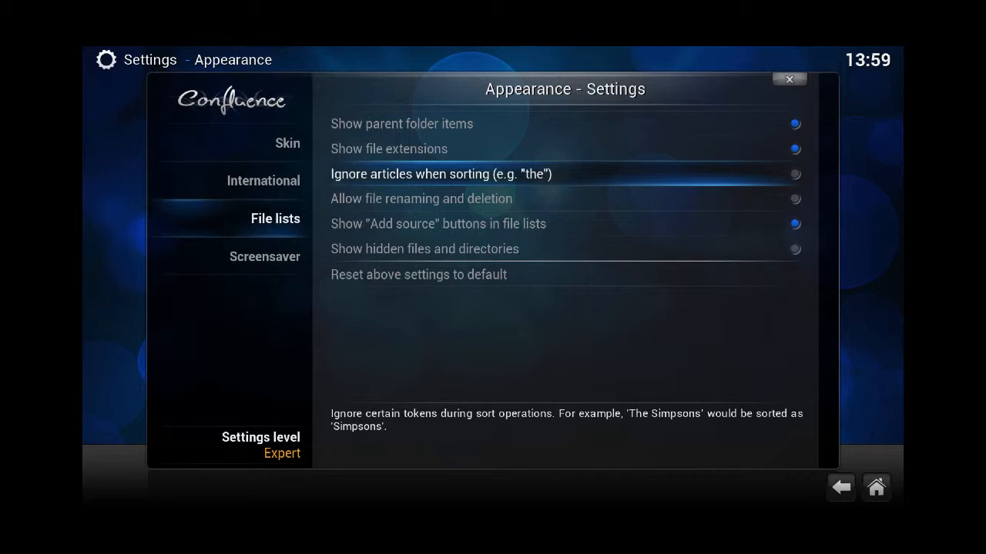
Review the Screensaver settings and return to the main settings categories
left_click(264, 256)
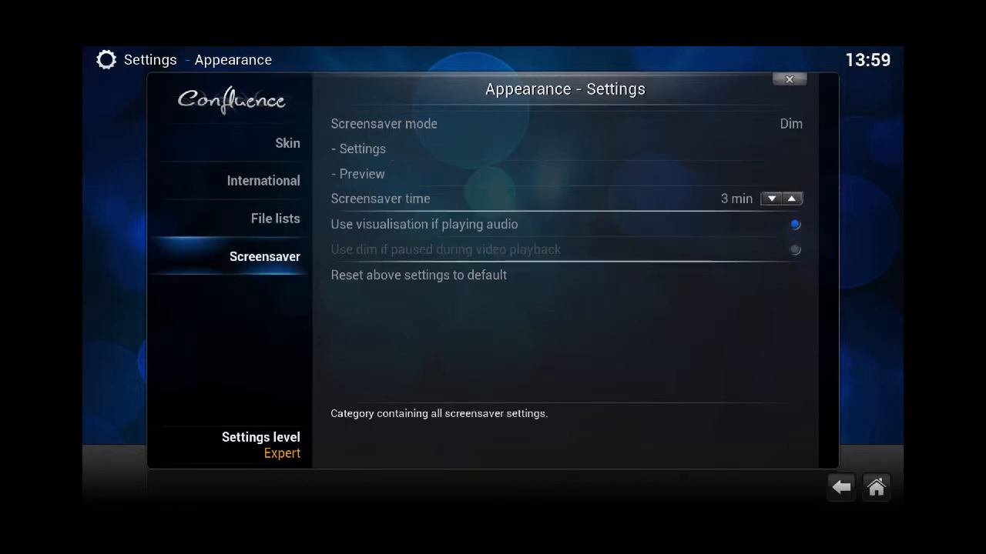
left_click(790, 123)
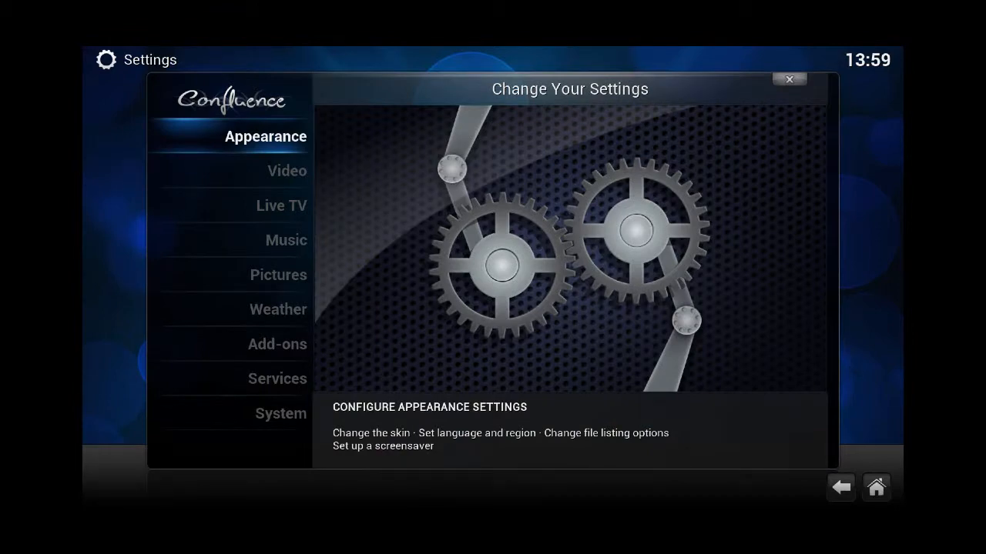
In Video > Library, enable 'Group movies in sets' and 'Update library on startup', then move to Playback
left_click(286, 169)
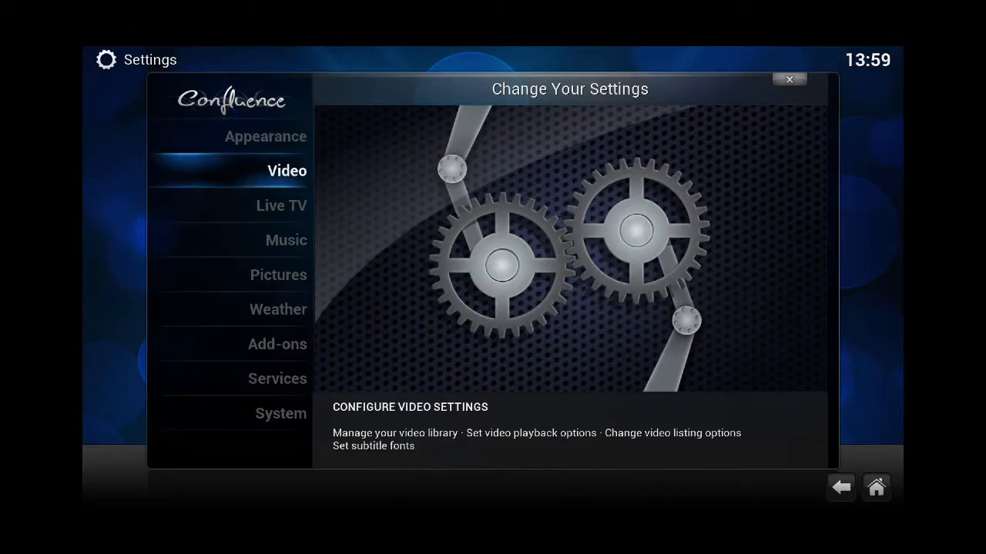
left_click(286, 169)
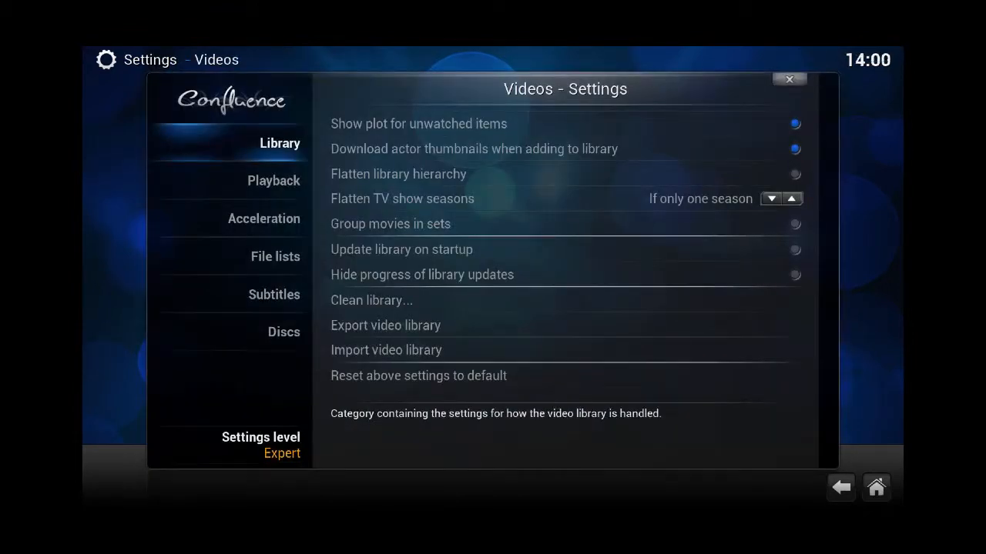
mouse_move(397, 172)
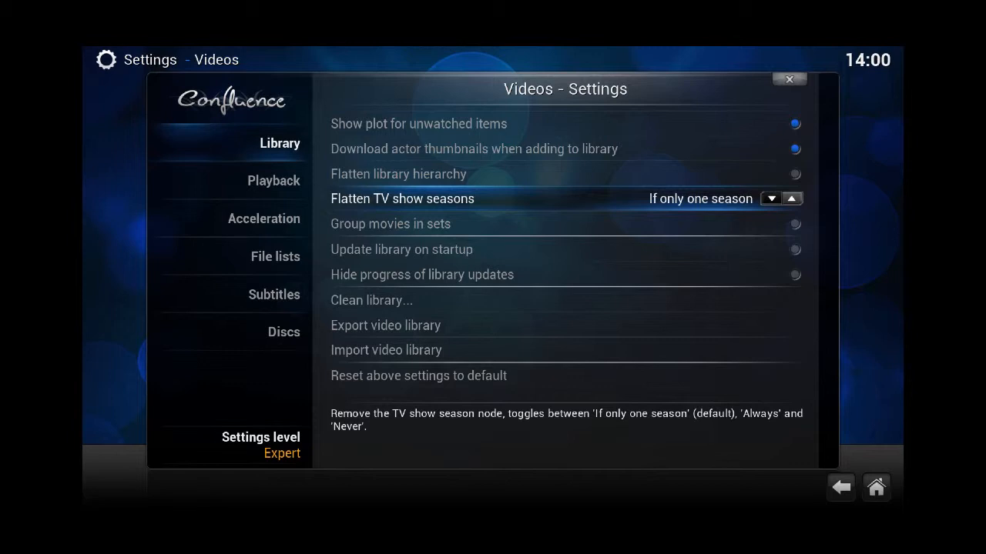
left_click(792, 197)
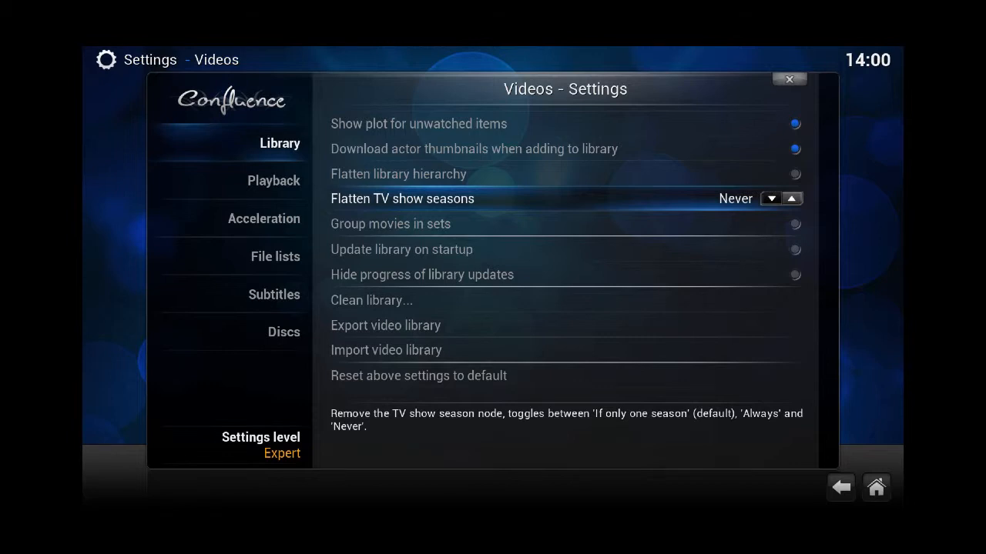
left_click(770, 197)
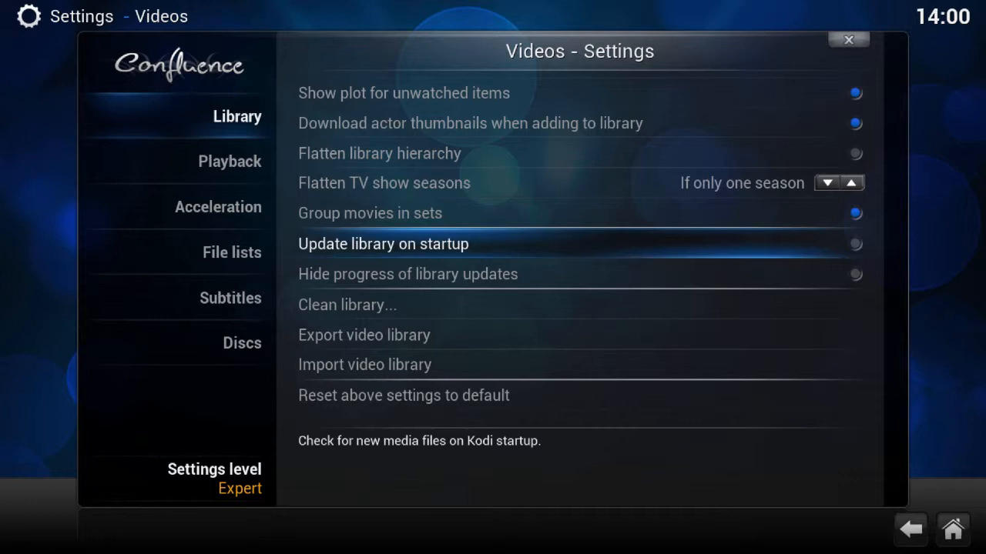
left_click(855, 244)
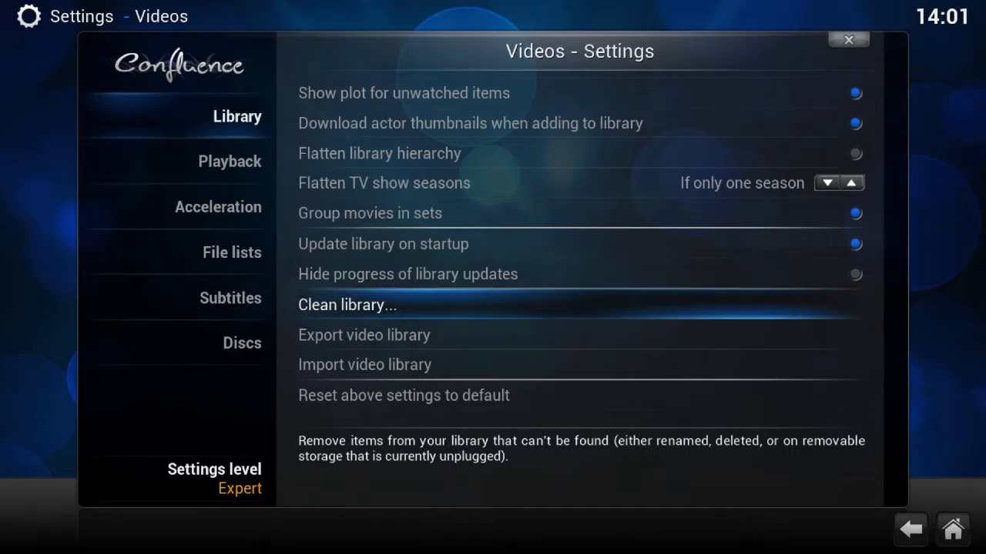
left_click(229, 162)
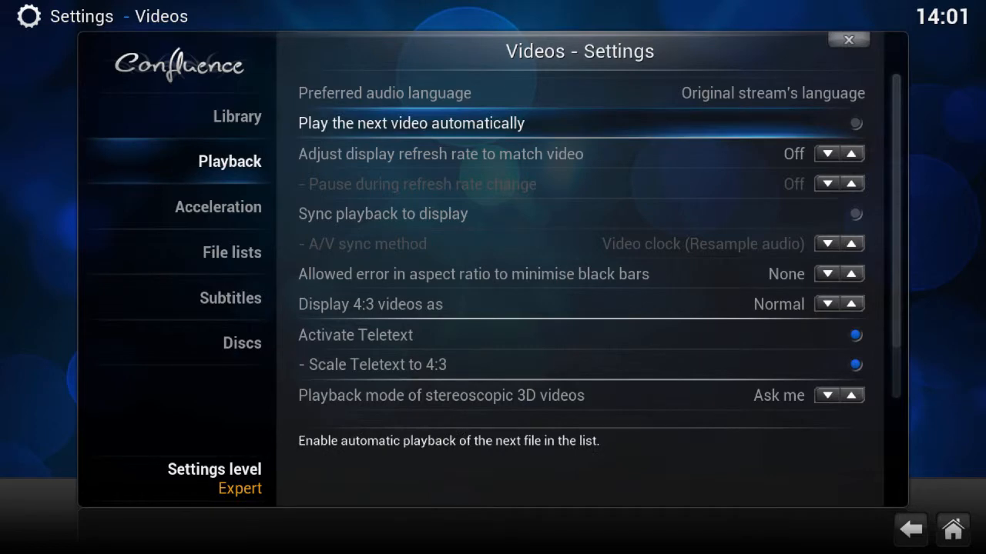
Set refresh rate adjustment to Always and A/V sync method to Audio clock
left_click(851, 154)
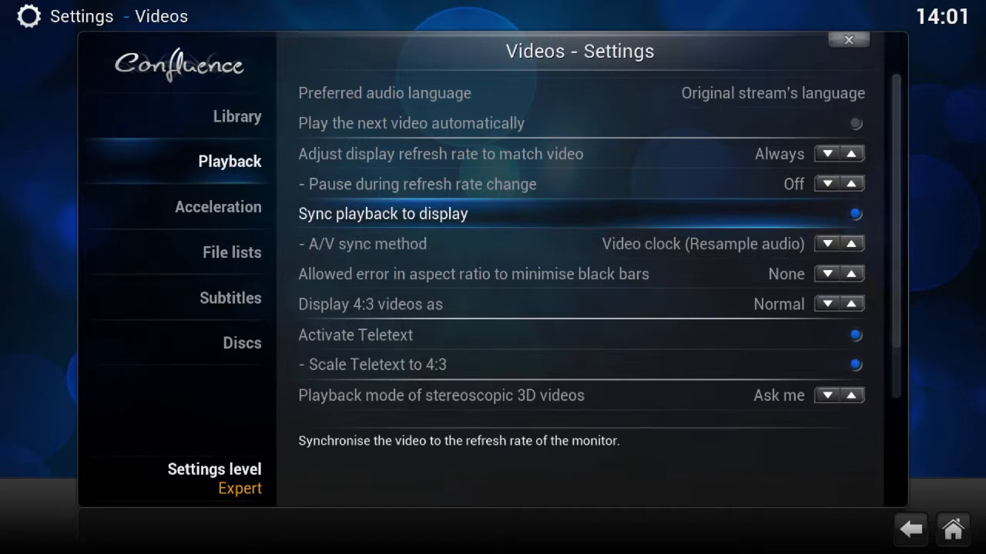
left_click(826, 243)
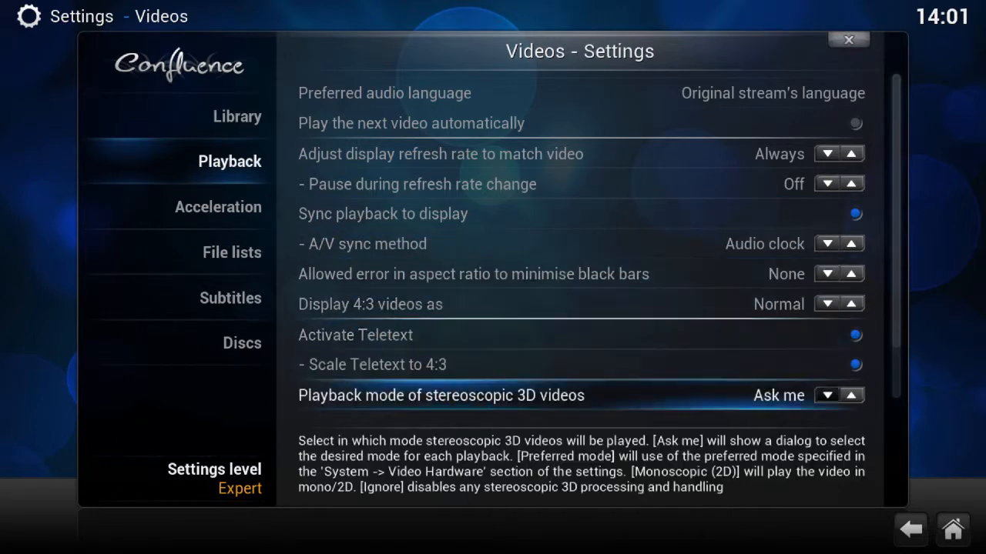
In Acceleration set render method to Advanced shaders (GLSL), then move to File lists
left_click(219, 207)
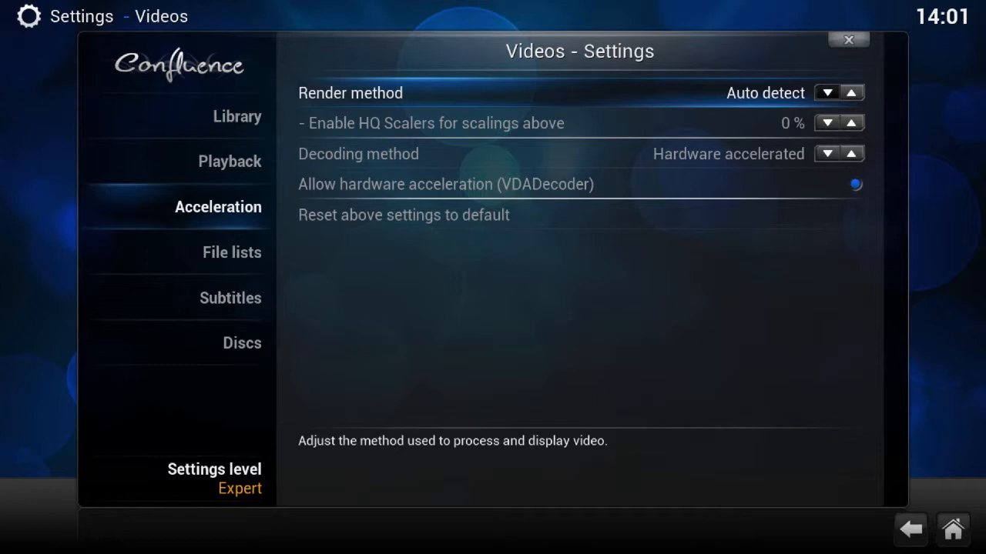
left_click(850, 92)
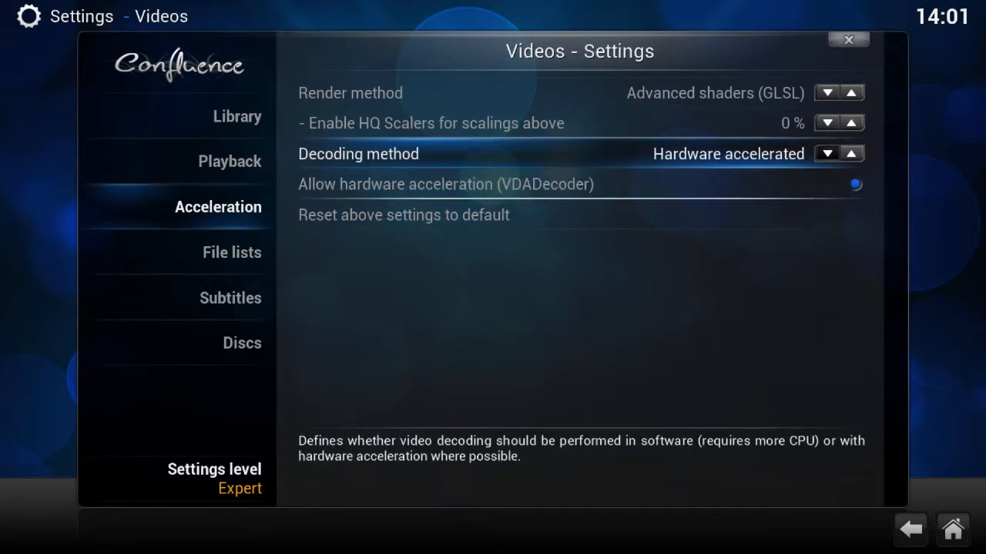
left_click(231, 252)
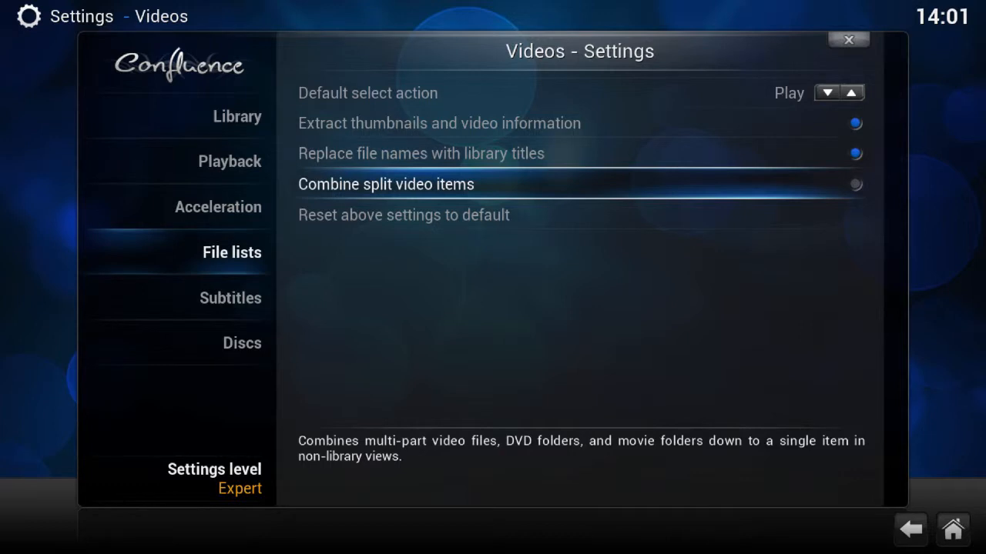
Review the Subtitles and Discs categories, then return to the main settings categories
left_click(230, 299)
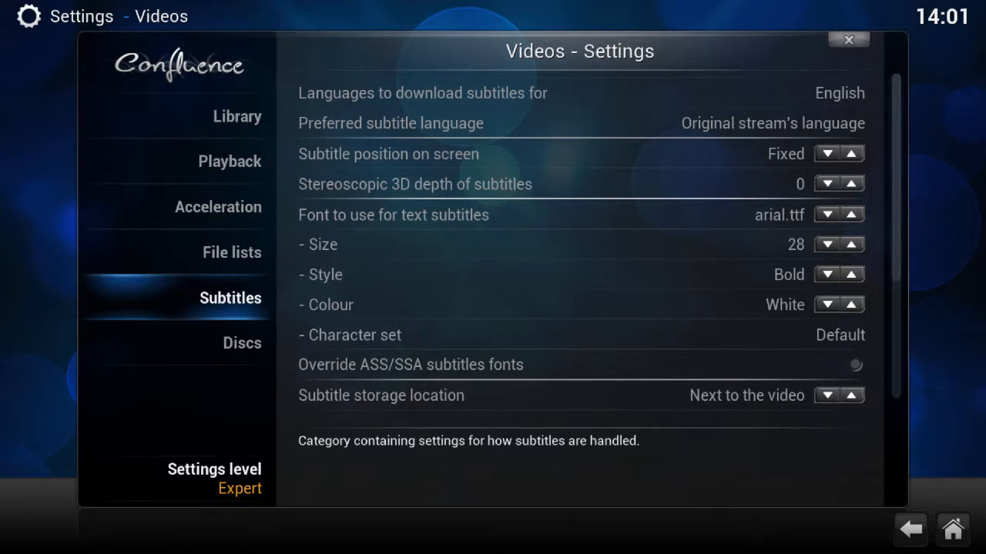
left_click(242, 342)
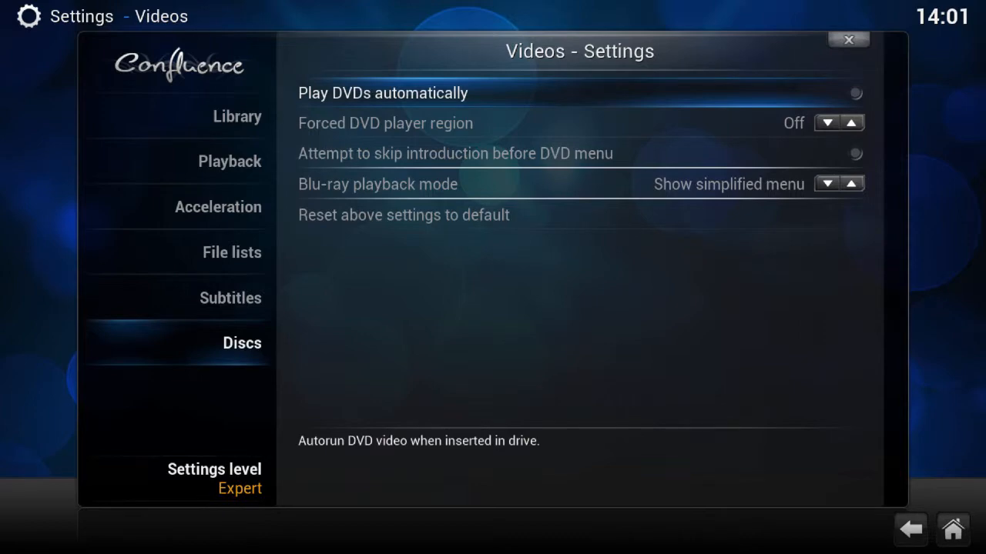
left_click(847, 40)
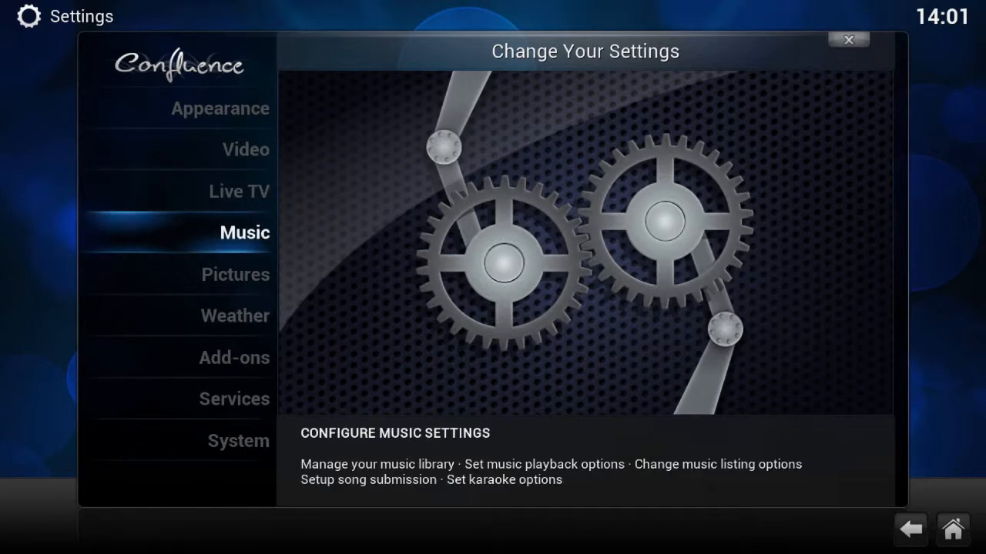
In Music settings, review Playback with the visualisation set to FishBMC
left_click(244, 232)
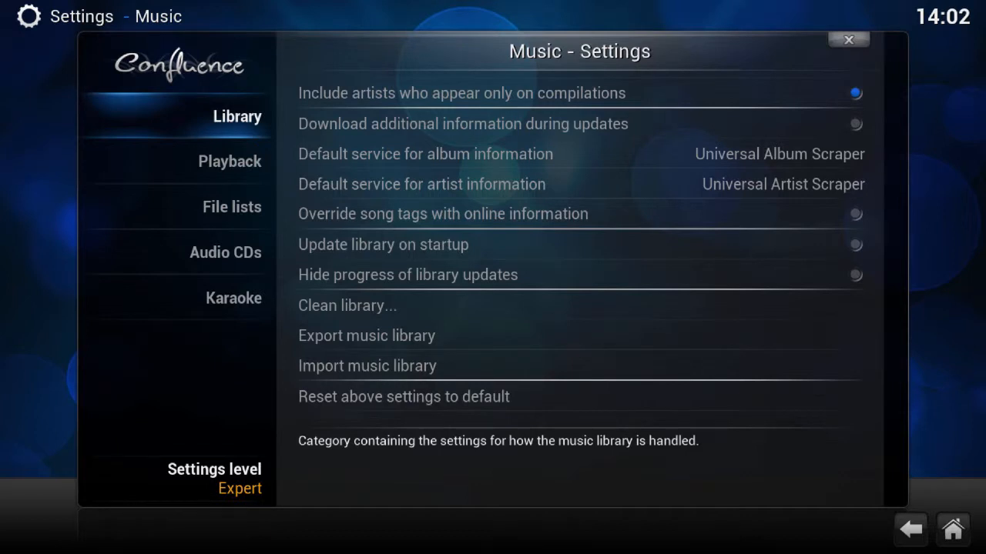
left_click(230, 162)
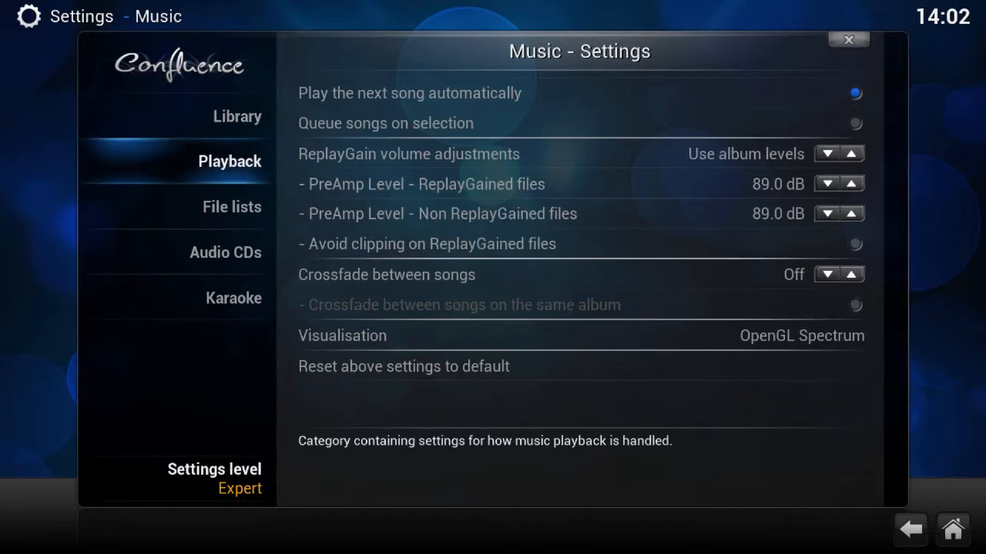
left_click(237, 117)
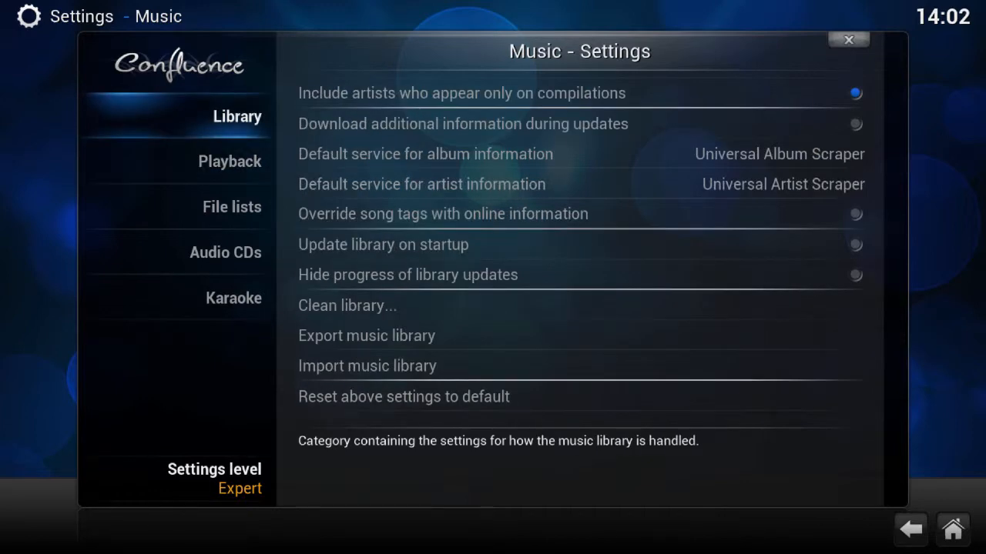
left_click(228, 161)
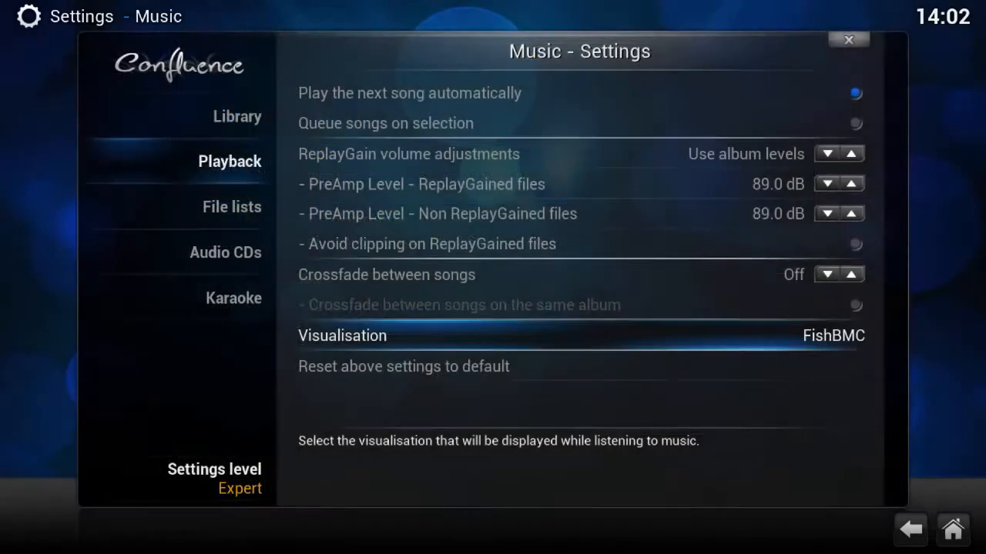
Review Music File lists and leave back to the main settings categories
left_click(231, 207)
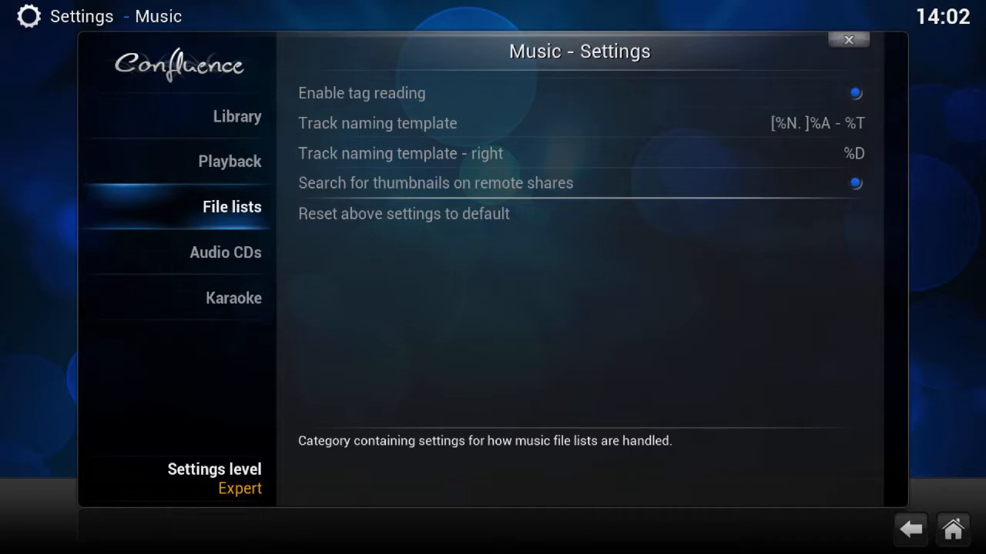
left_click(234, 299)
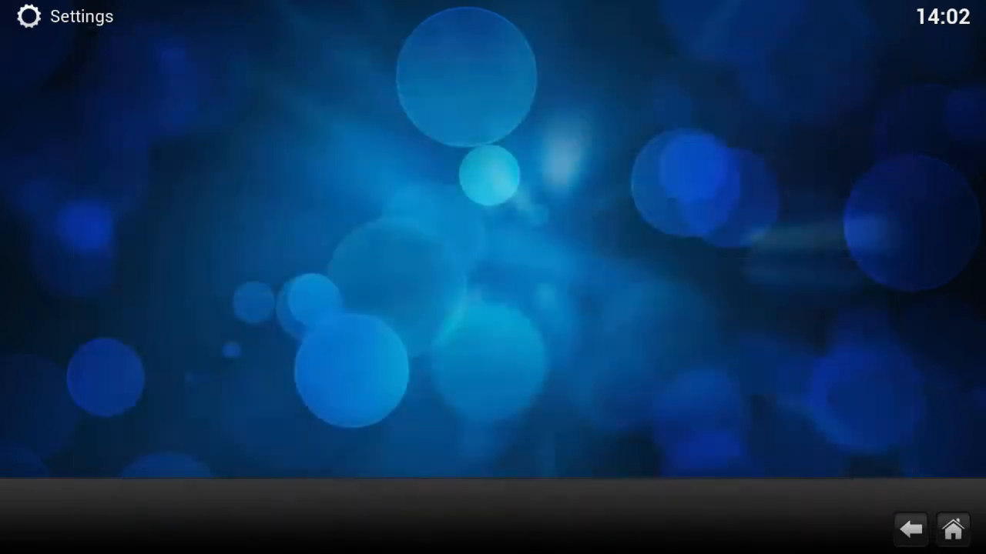
left_click(80, 15)
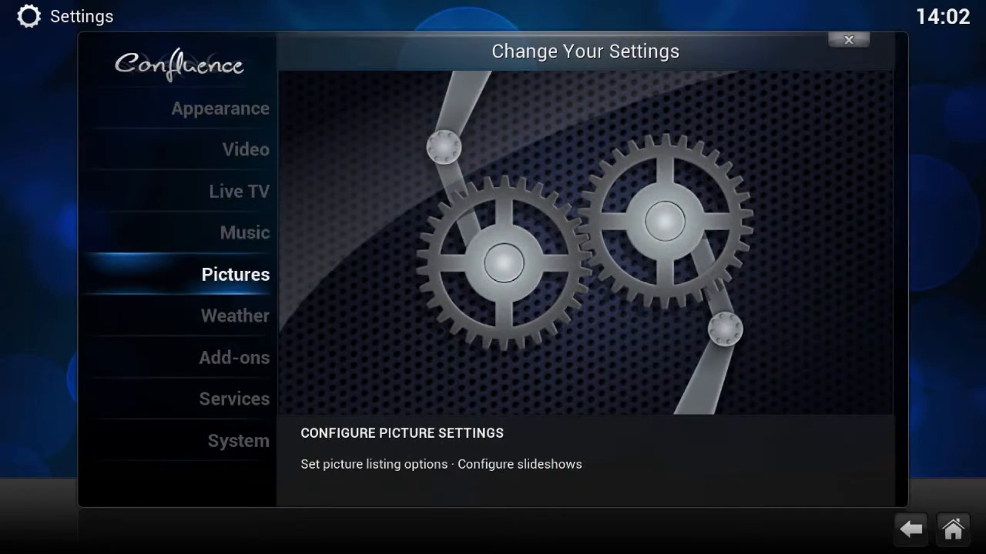
View the Pictures slideshow settings, then in Weather open the weather service chooser listing None
left_click(234, 274)
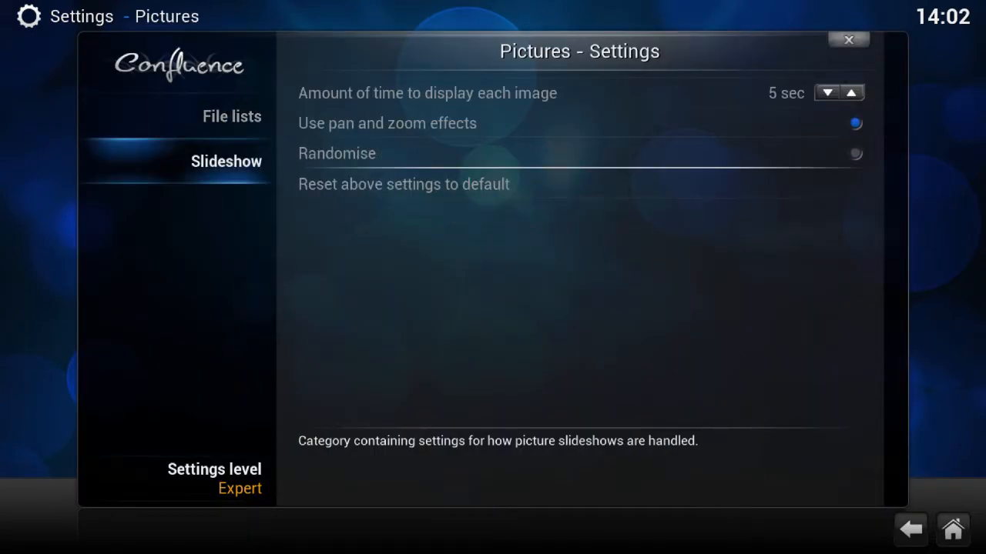
left_click(911, 530)
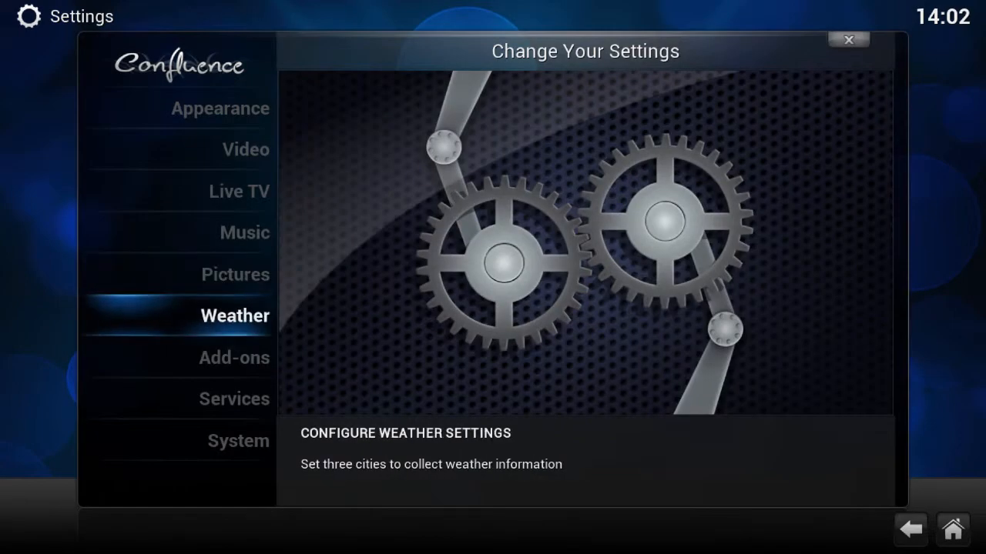
left_click(234, 315)
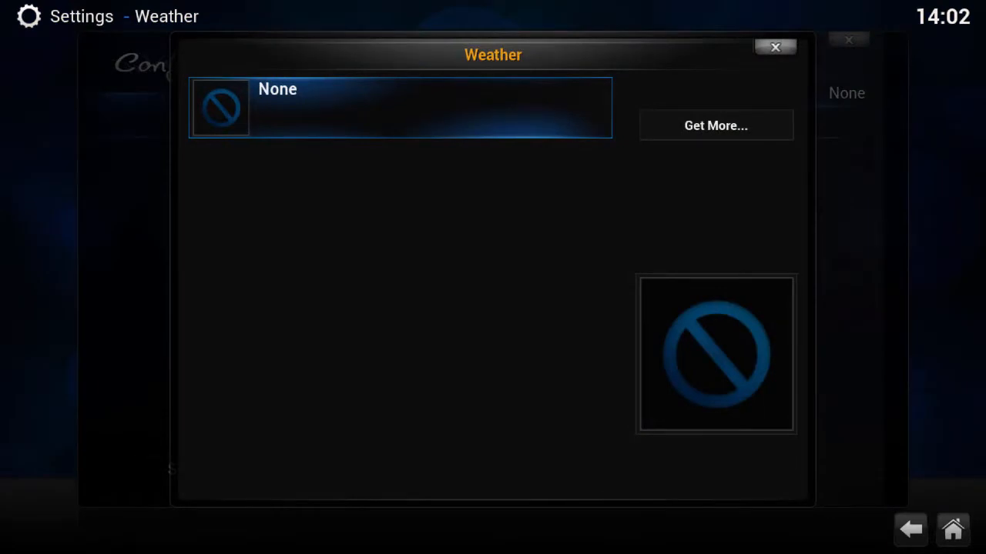
Install and enable the OpenWeatherMap Extended add-on via Get More and start configuring it
left_click(775, 47)
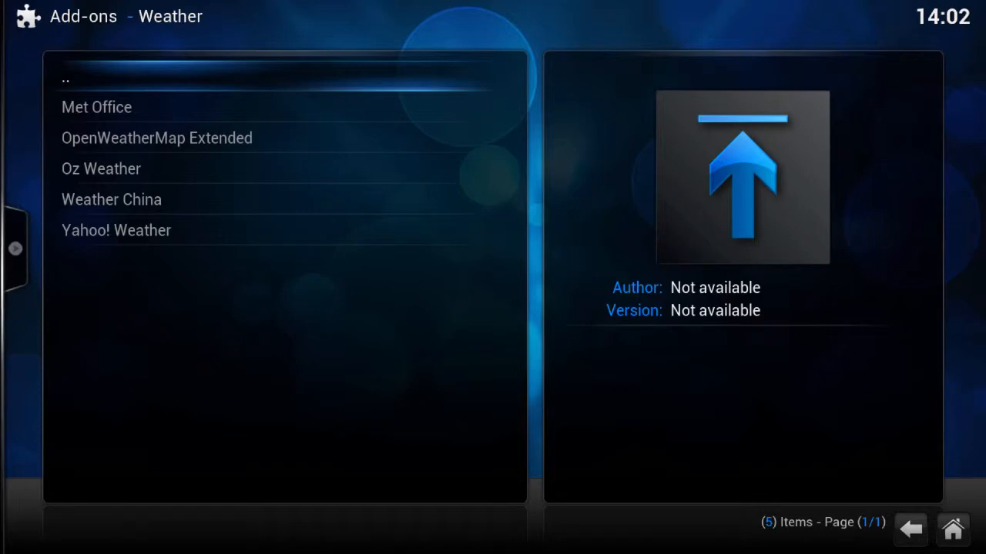
left_click(157, 139)
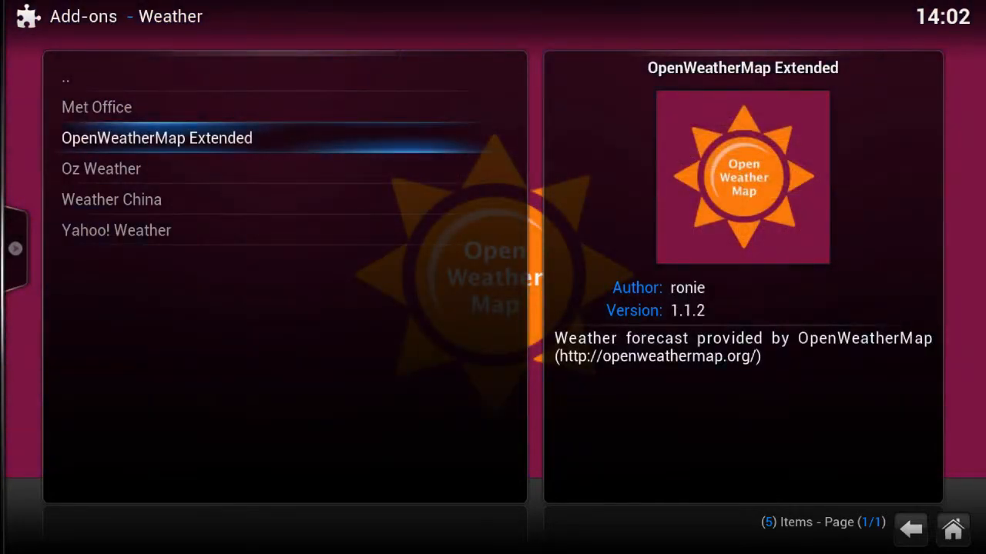
left_click(157, 139)
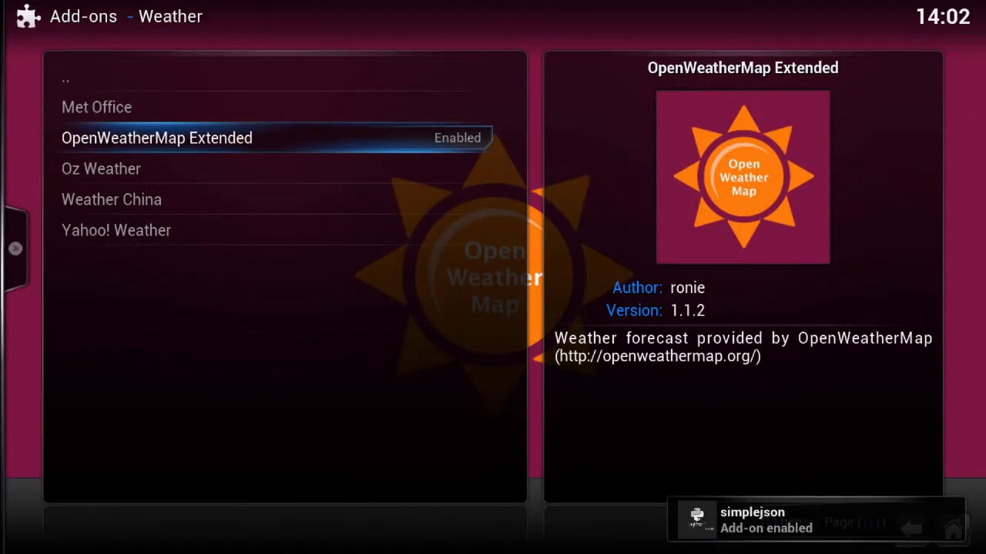
left_click(157, 139)
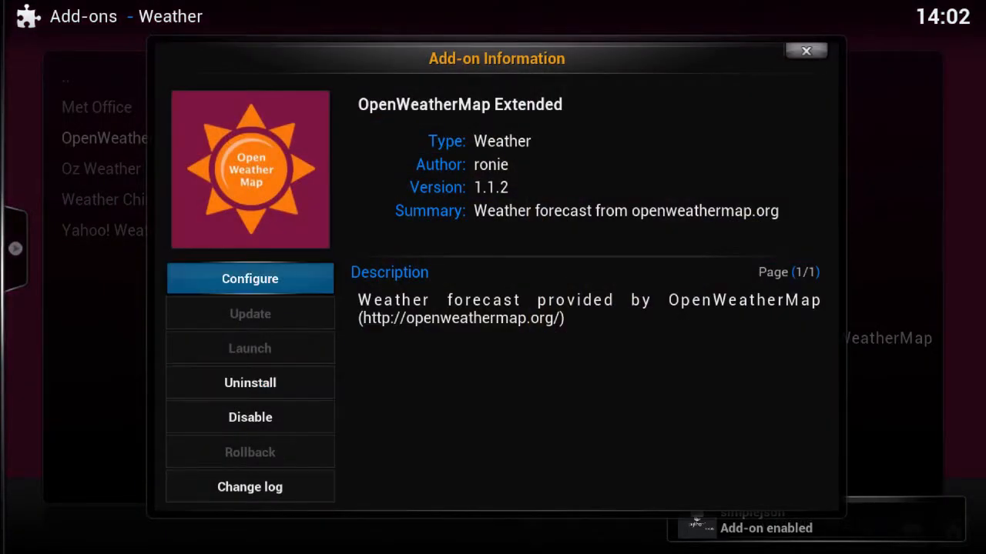
left_click(249, 279)
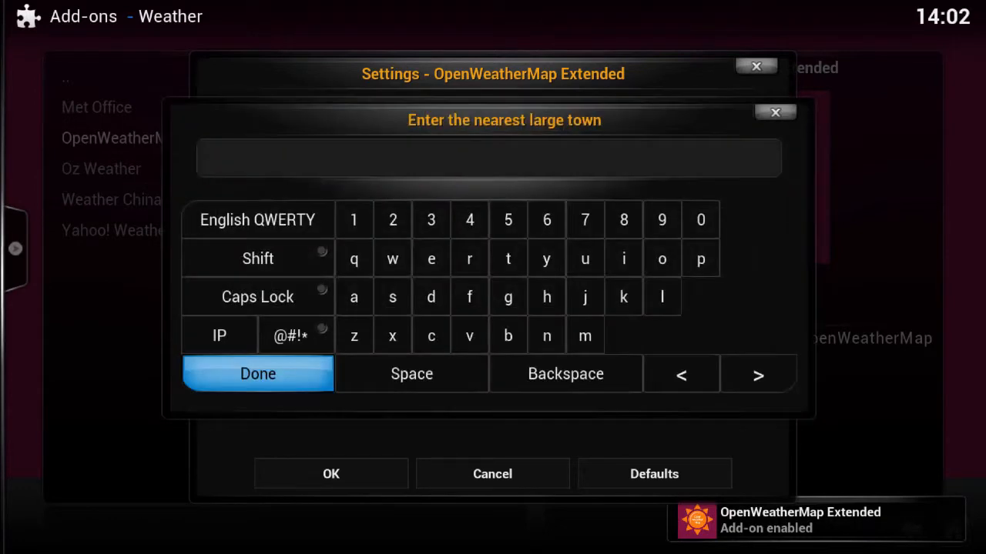
Enter HONG KONG as the town and choose Hong Kong (HK) as the first location
type("NO")
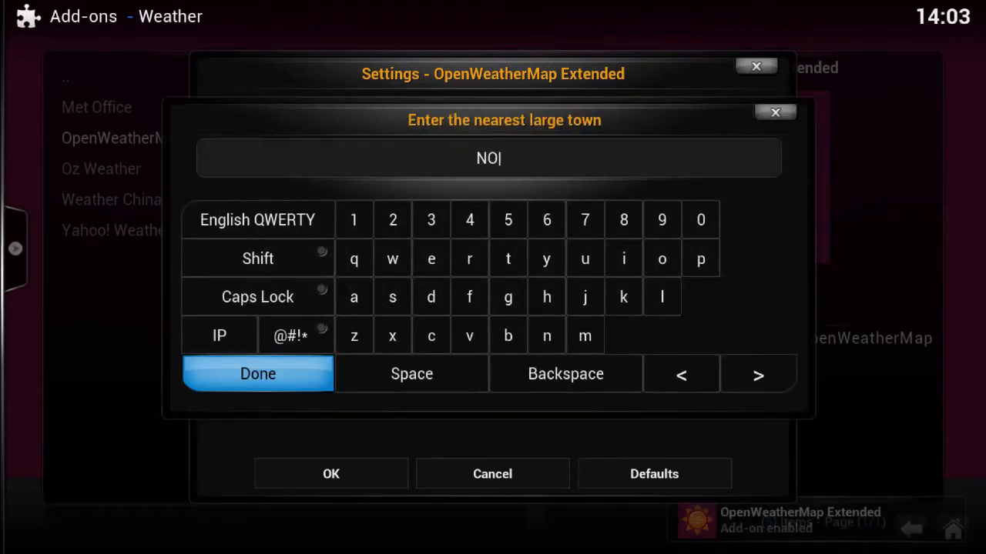
left_click(566, 375)
type("HONG")
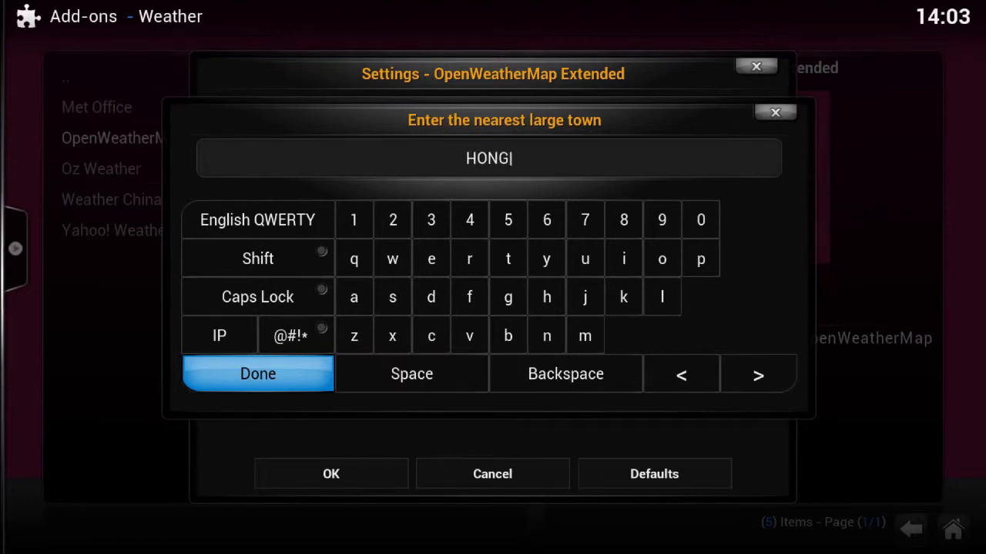
type("KONG")
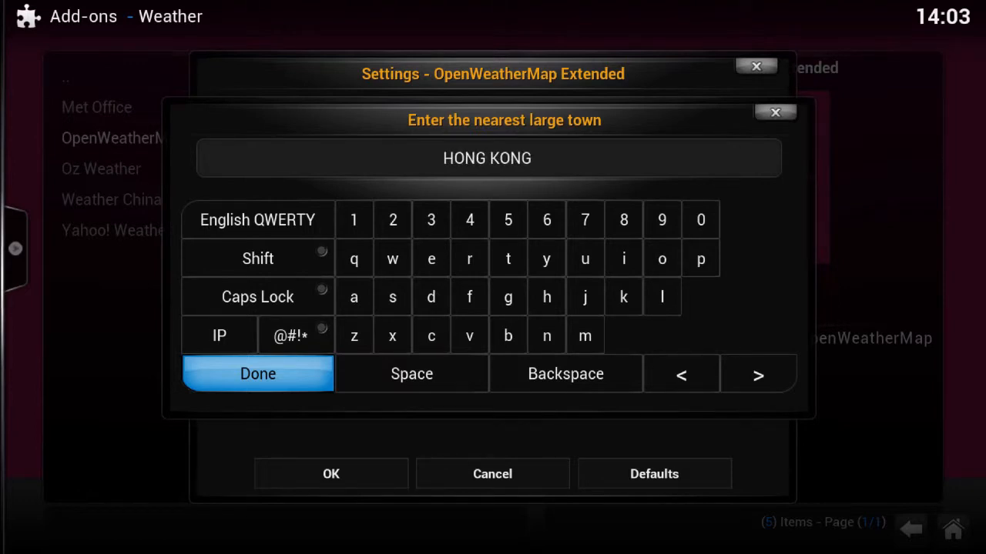
left_click(257, 375)
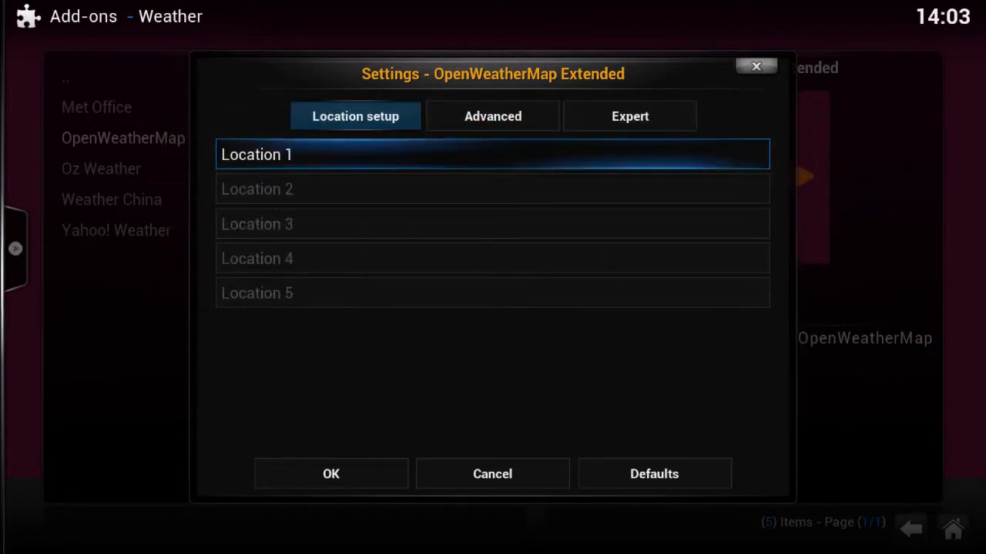
left_click(493, 154)
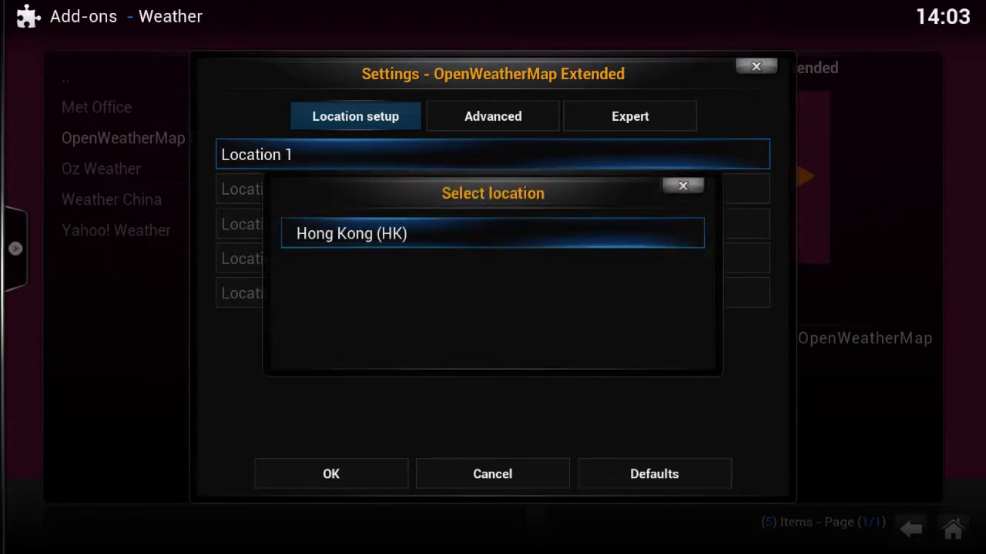
left_click(493, 234)
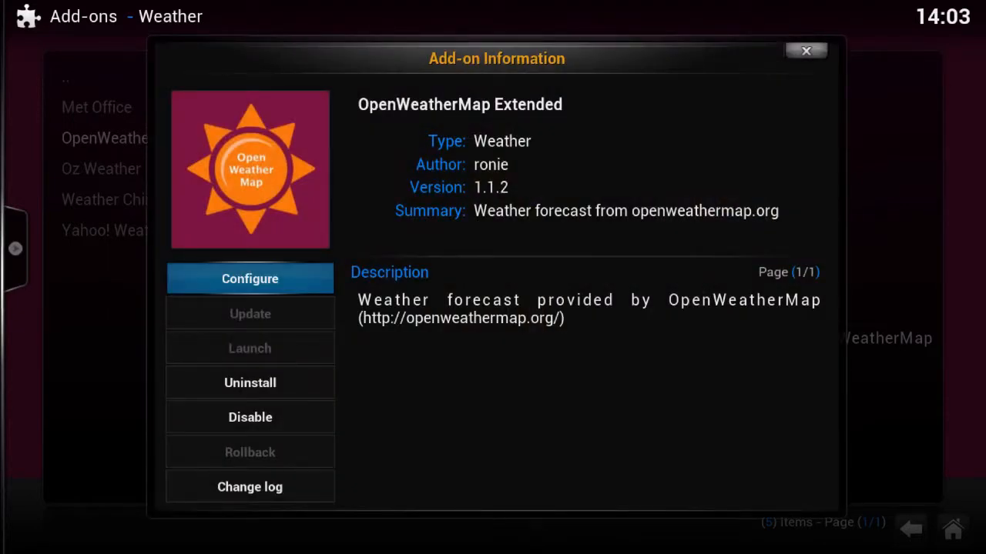
Close the add-on information dialog and return to the main settings categories
left_click(806, 50)
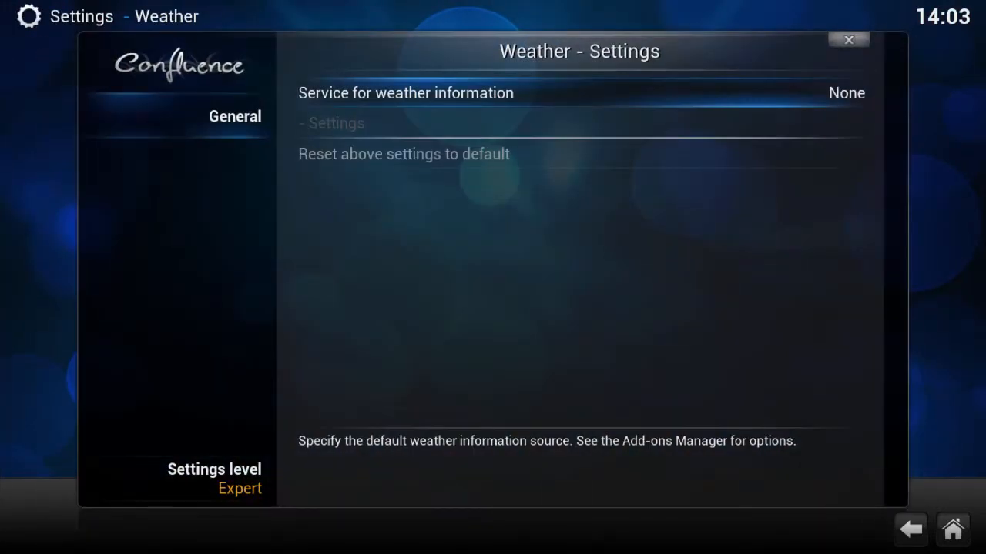
left_click(909, 530)
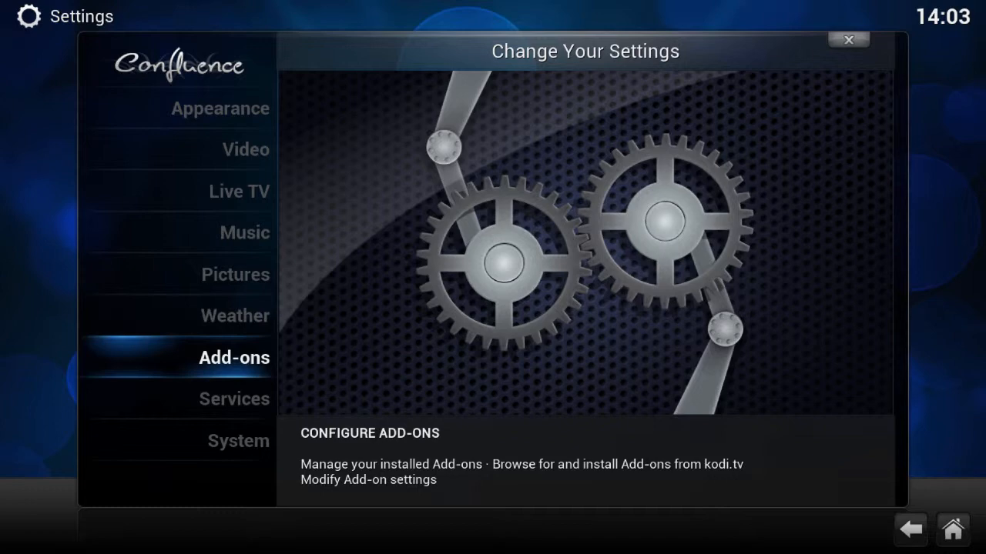
In Services, review UPnP and set a web server password
left_click(234, 399)
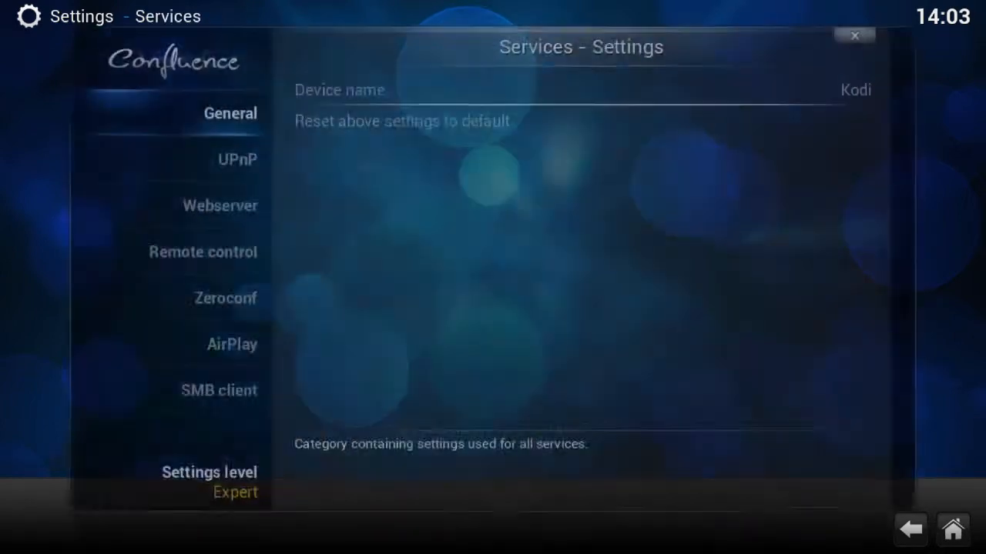
left_click(237, 159)
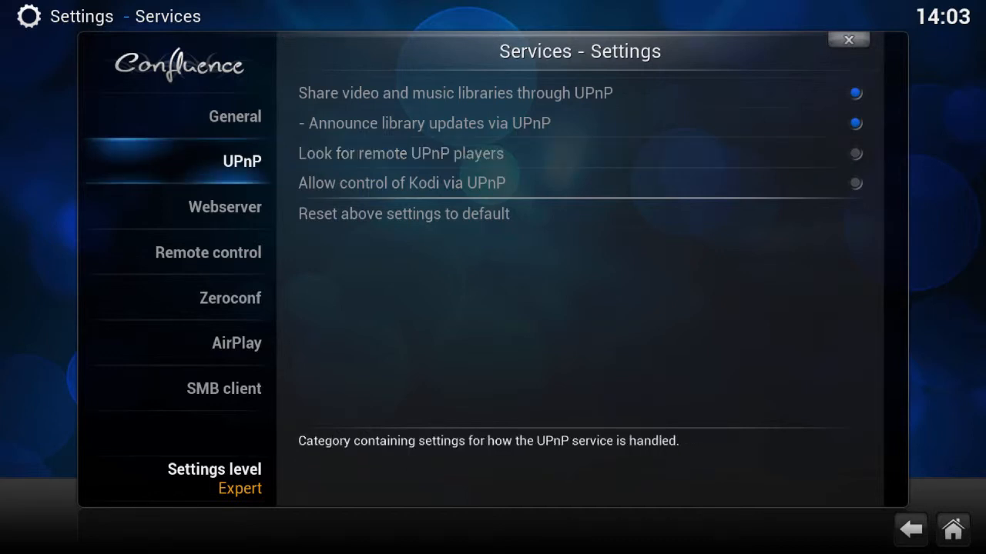
left_click(224, 207)
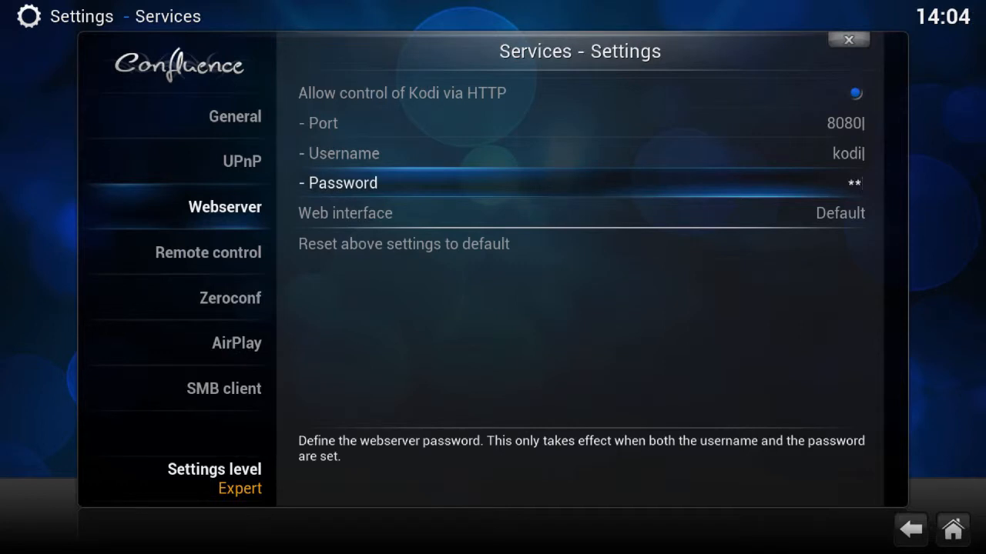
type("**")
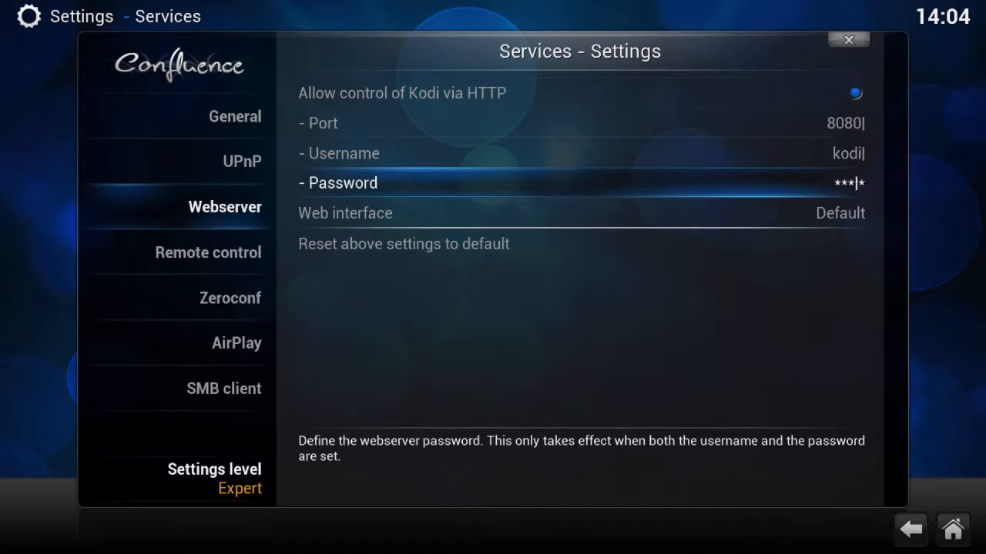
Enable remote control from other systems, review Zeroconf, AirPlay and SMB client, then leave Services
left_click(206, 252)
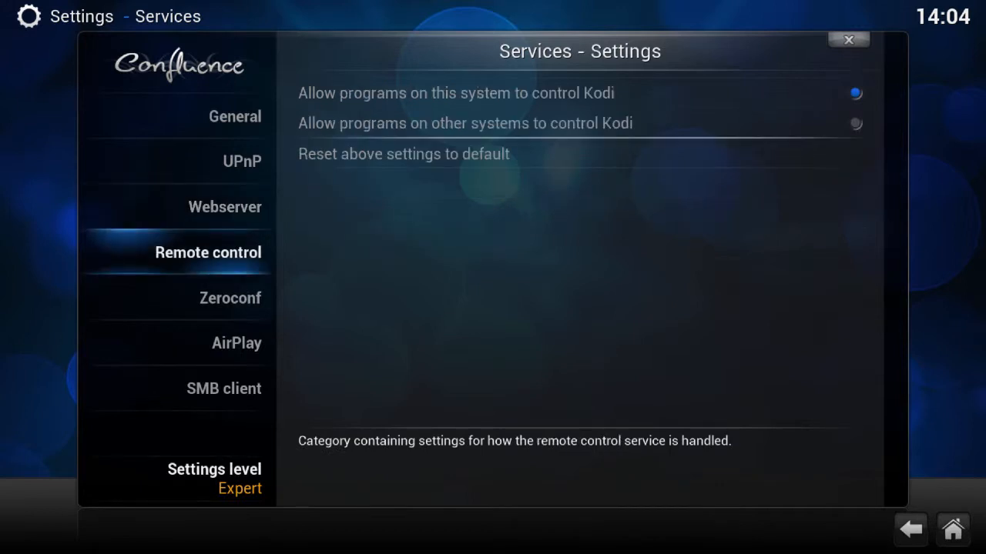
left_click(577, 124)
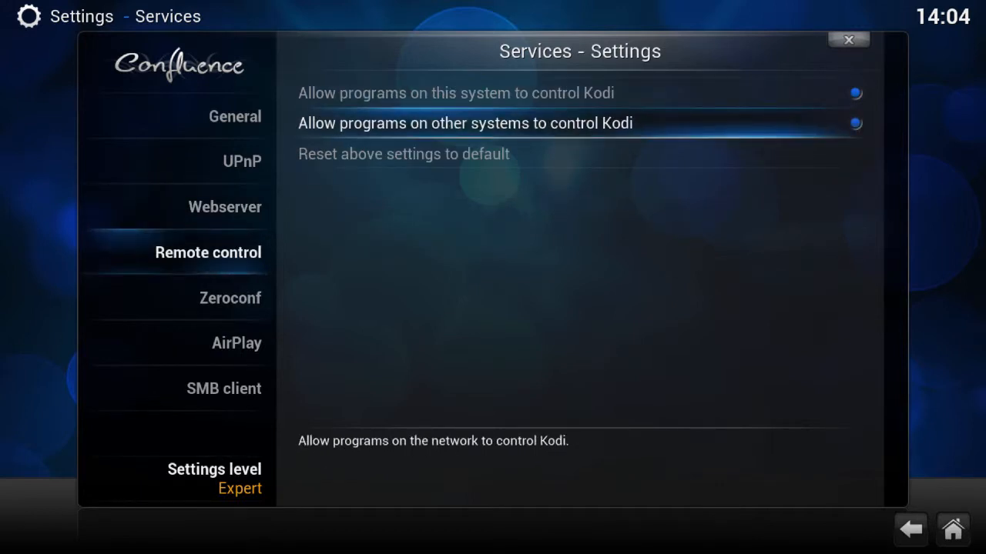
left_click(230, 298)
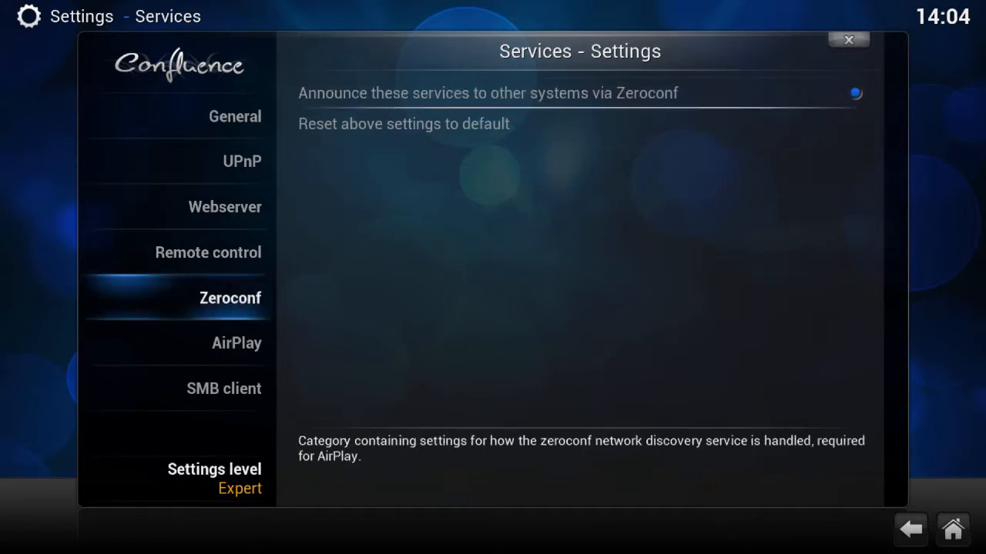
left_click(238, 342)
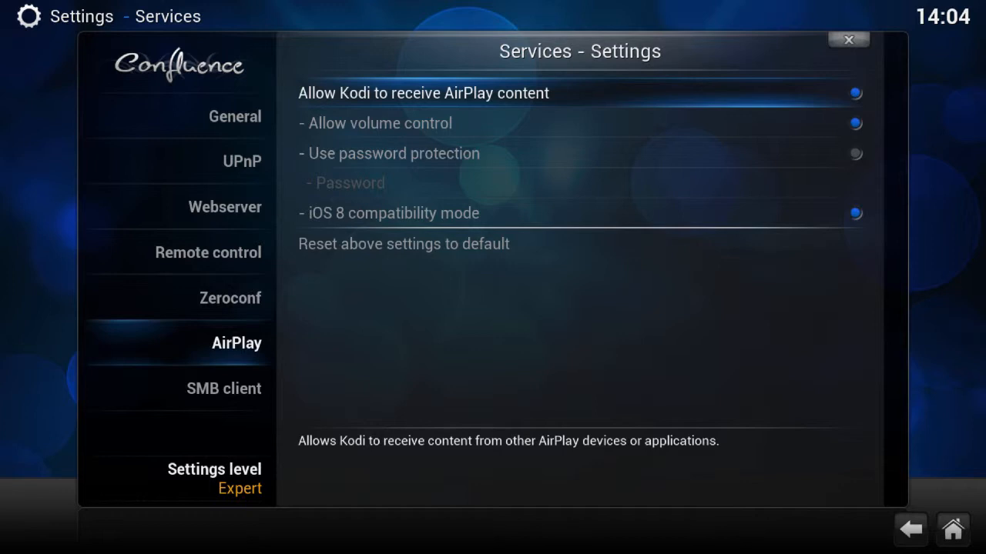
left_click(223, 388)
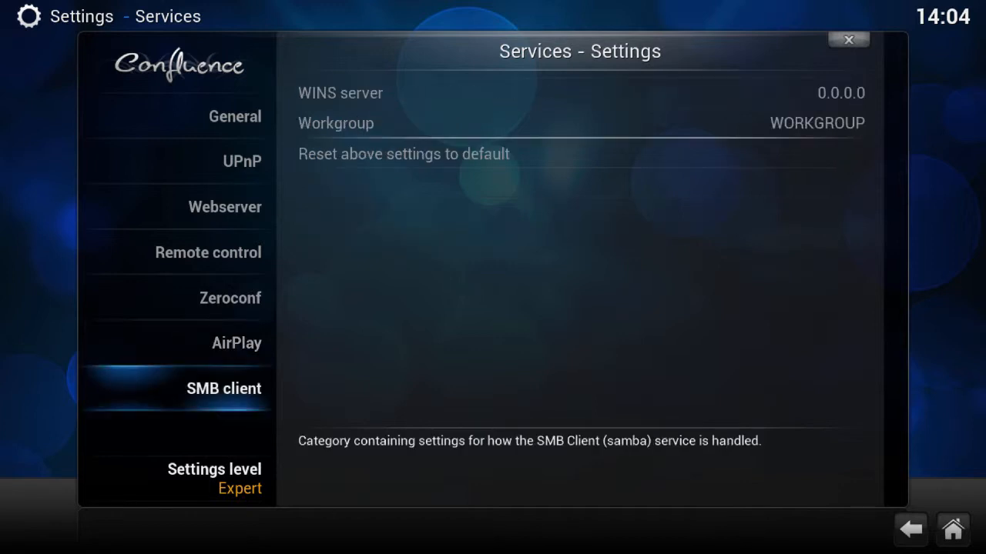
left_click(847, 40)
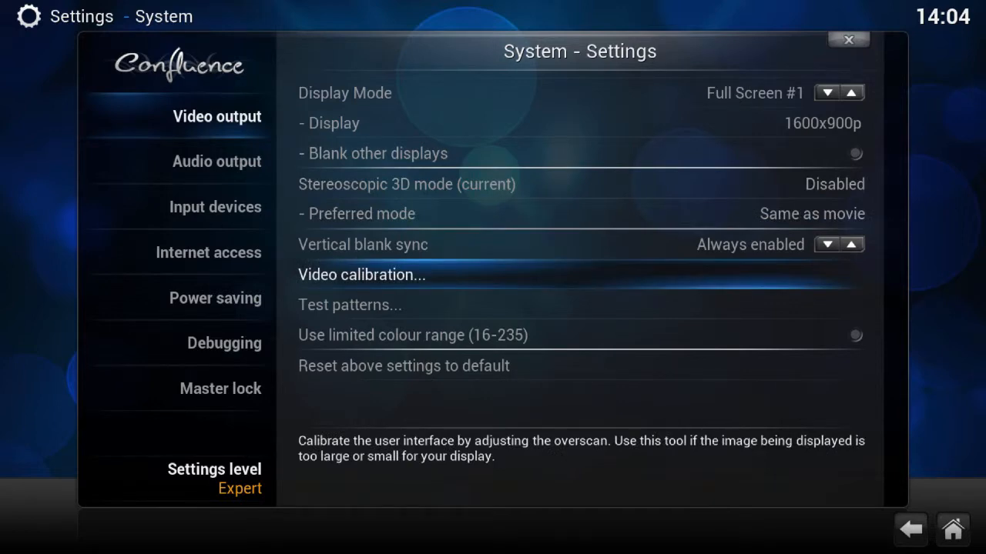
In System settings, review Video output and show the Audio output options with the built-in default device
left_click(361, 274)
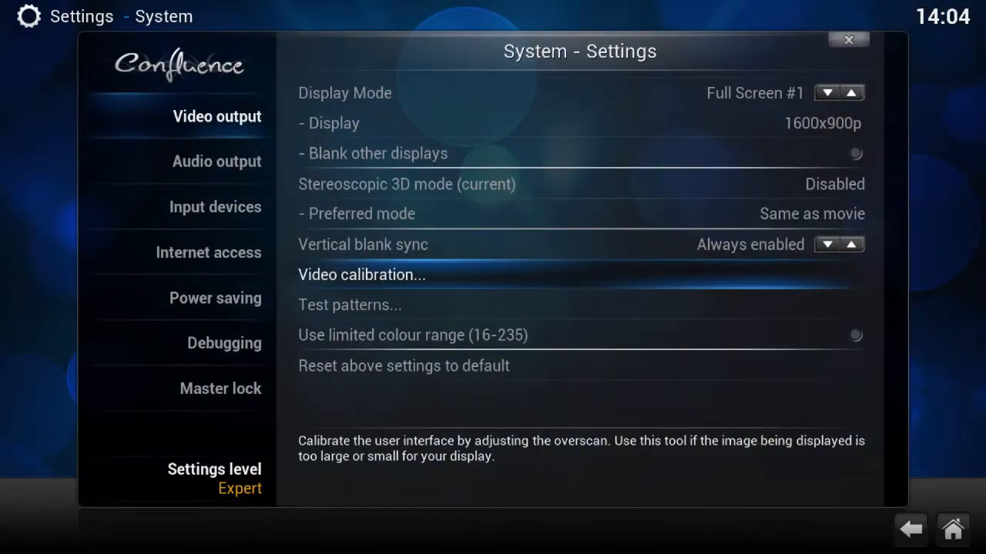
left_click(215, 162)
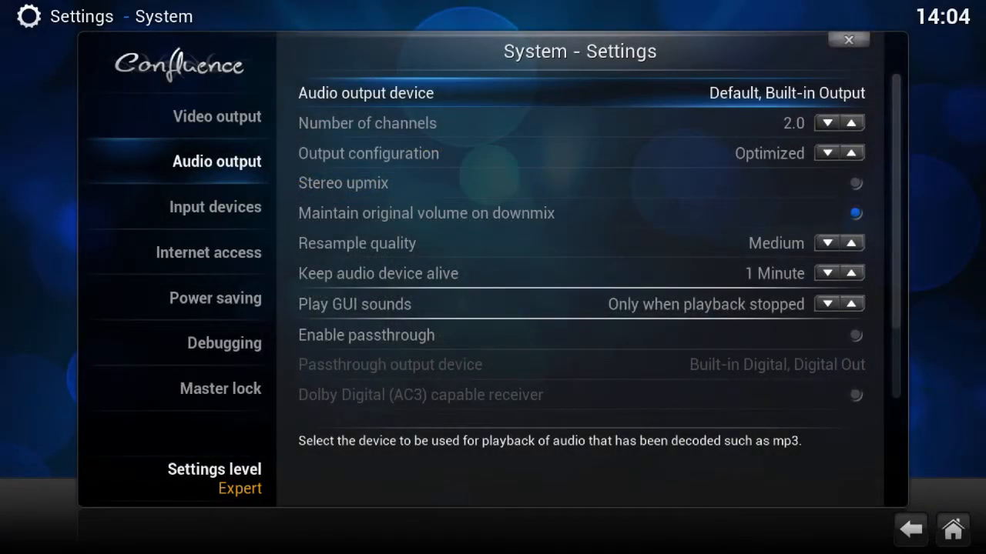
Enable 'Allow start of Kodi using the remote' in System > Input devices
left_click(342, 182)
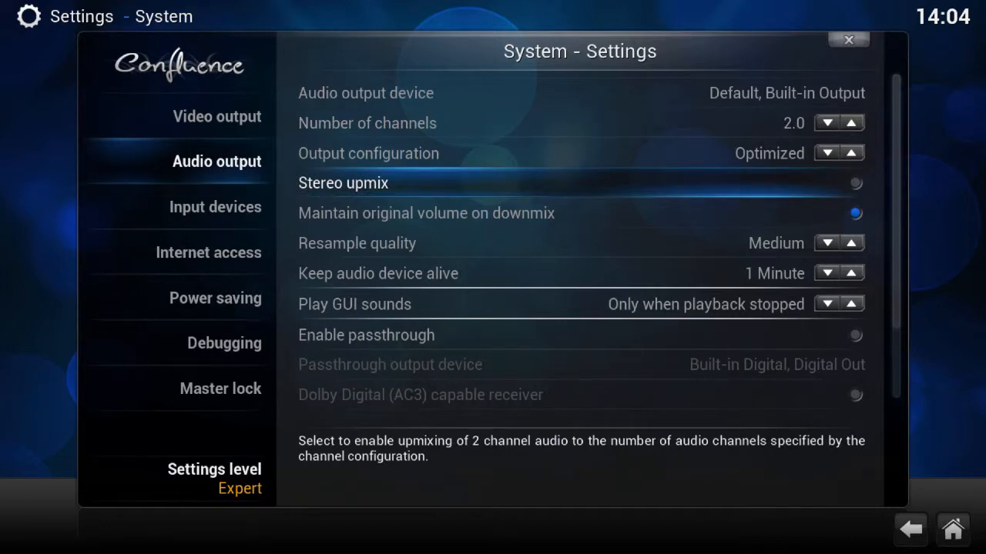
left_click(216, 207)
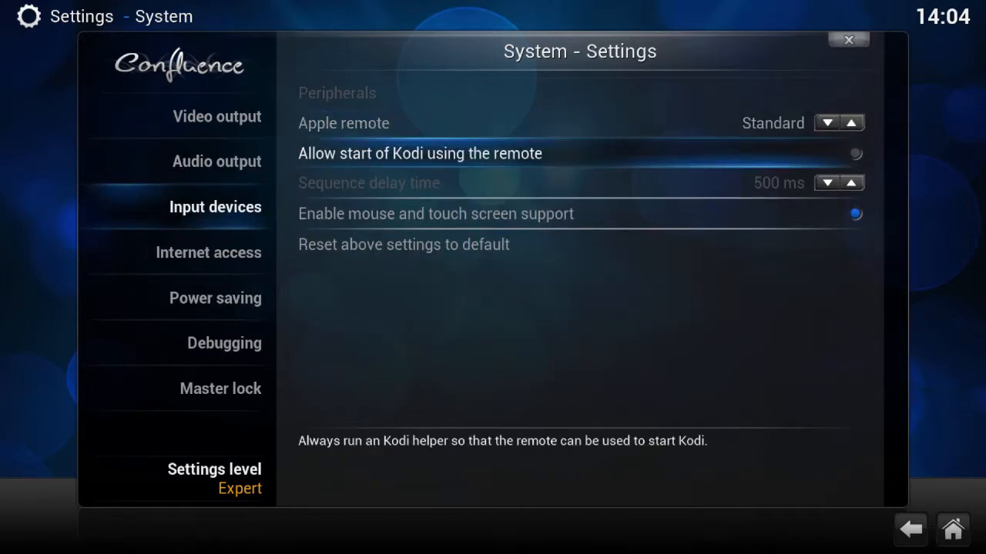
left_click(854, 154)
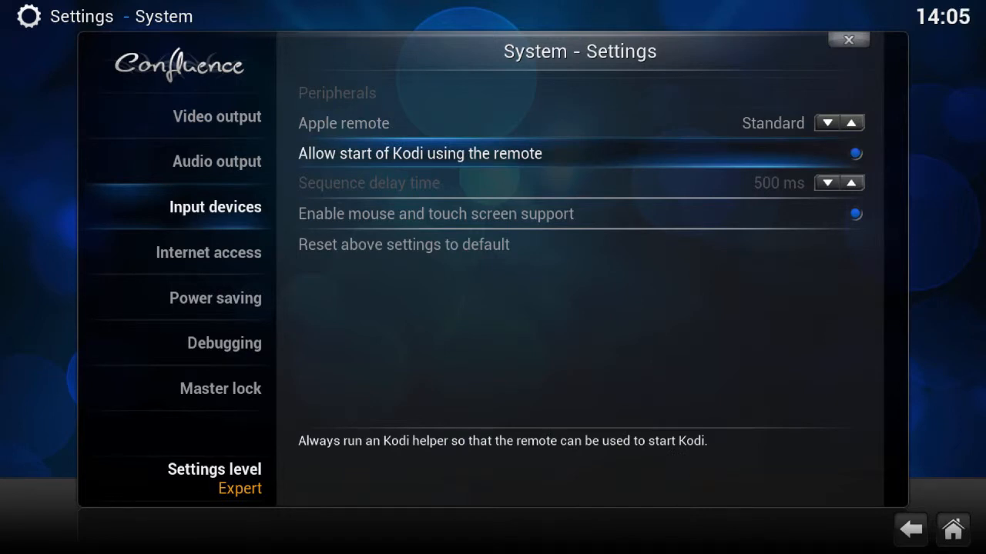
Browse the Internet access, Power saving, Debugging and Master lock categories
left_click(208, 252)
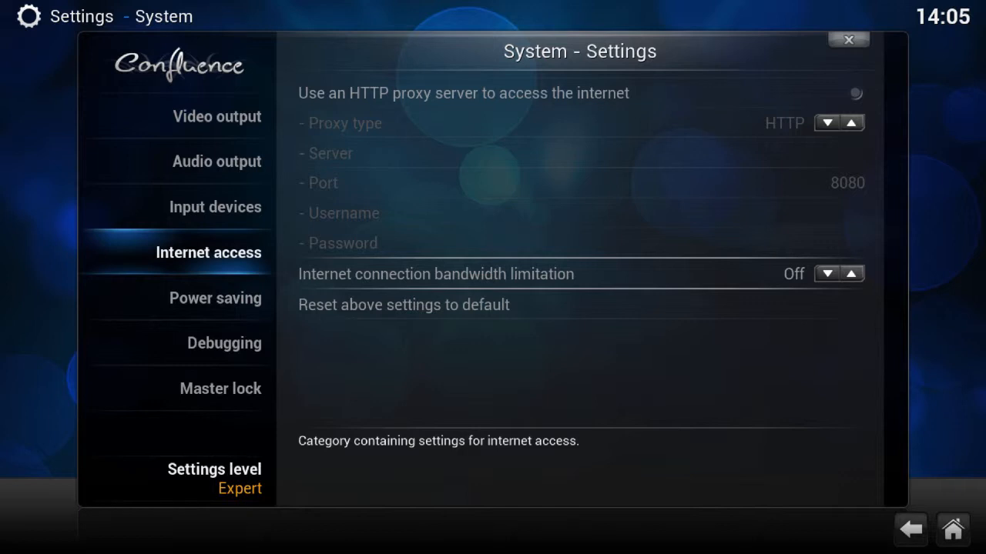
left_click(216, 299)
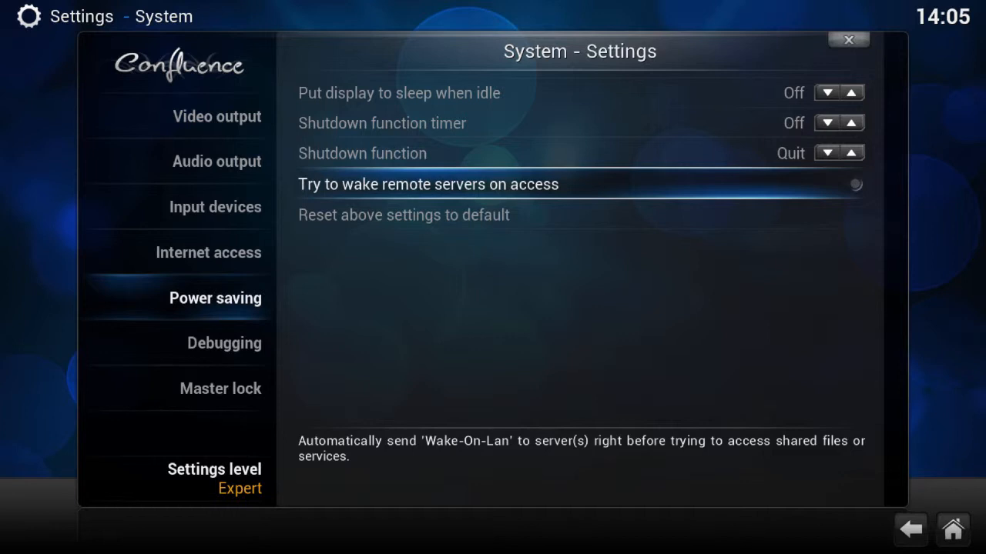
left_click(225, 342)
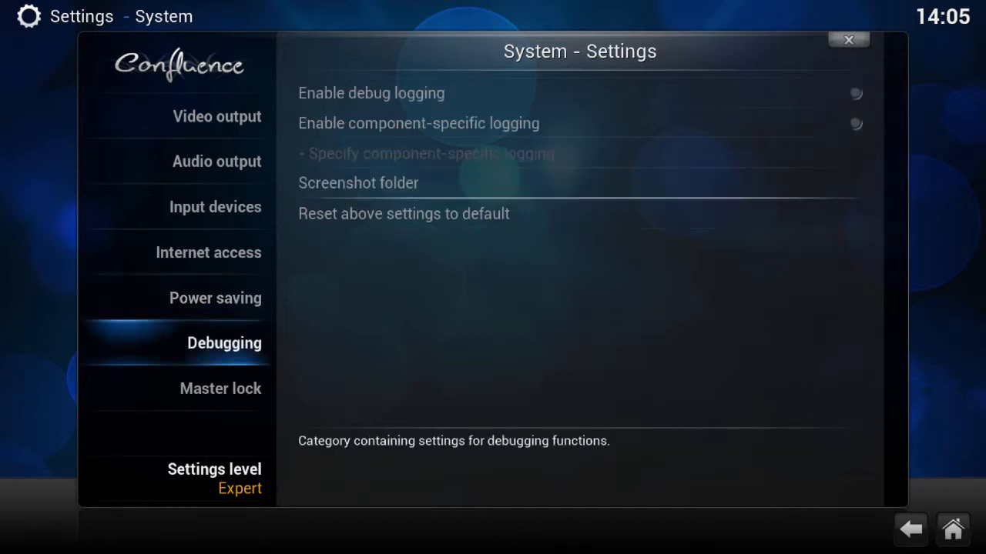
left_click(220, 388)
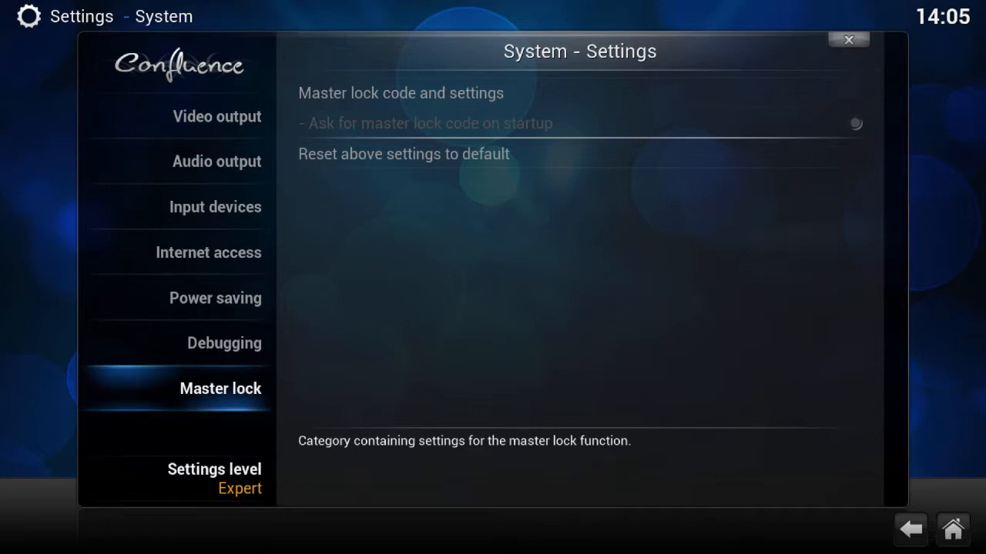
Back out of Settings and return to the home screen
left_click(908, 530)
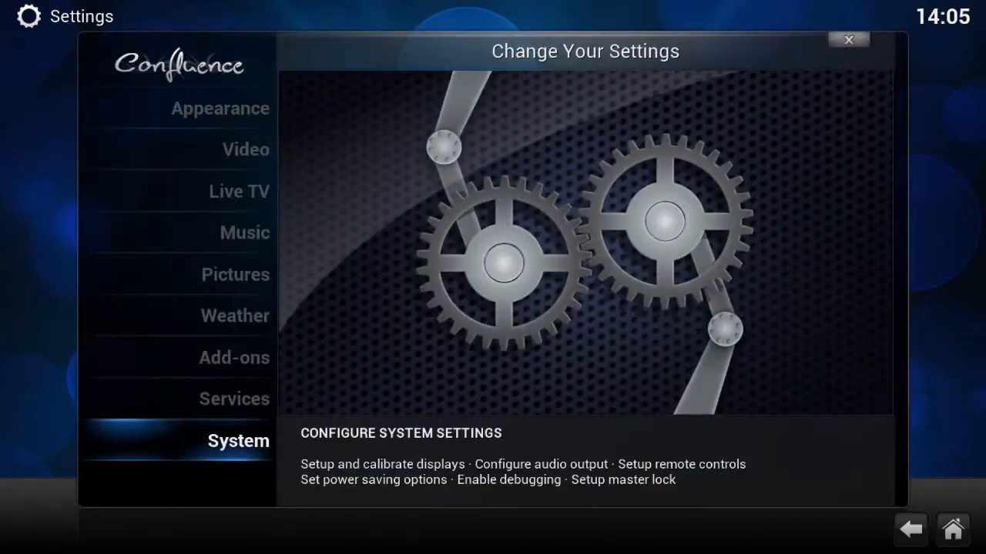
left_click(219, 108)
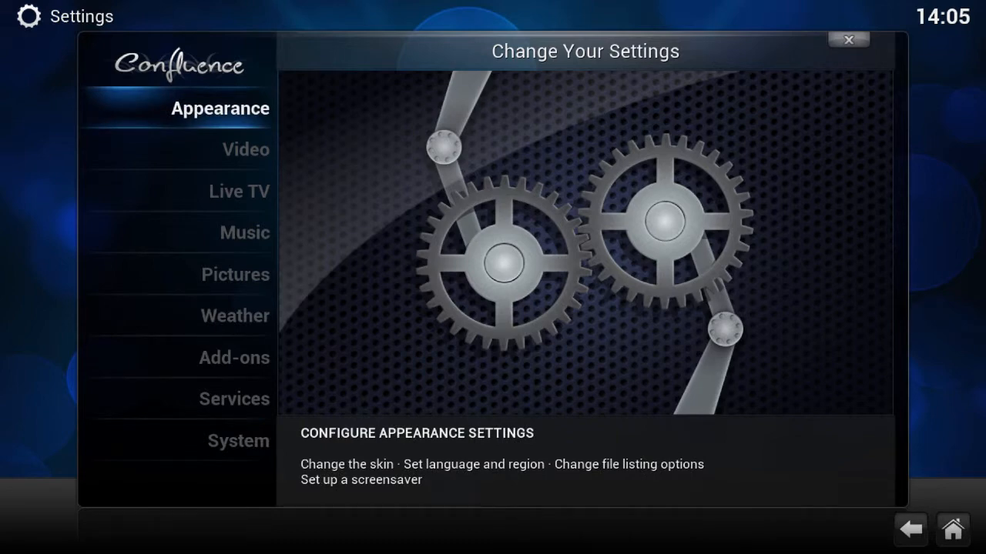
left_click(847, 40)
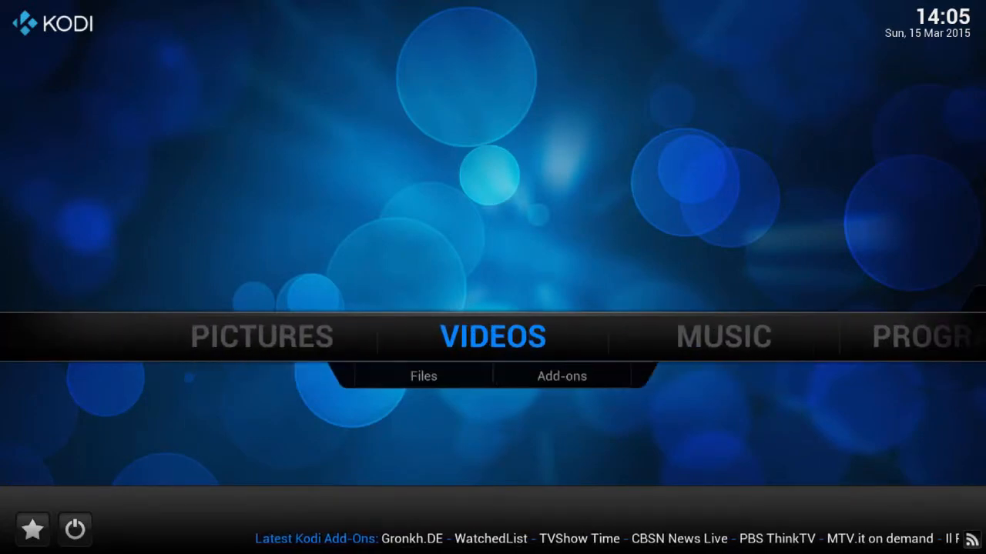
Add a video source browsing SMB to the SAMSUNG Movies folder on OPENELECSERVER
left_click(422, 375)
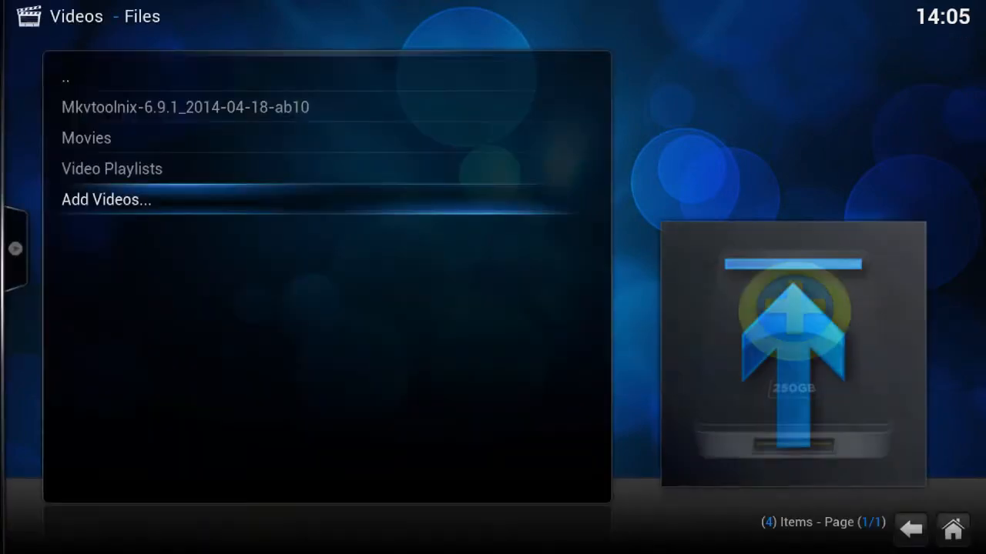
left_click(106, 200)
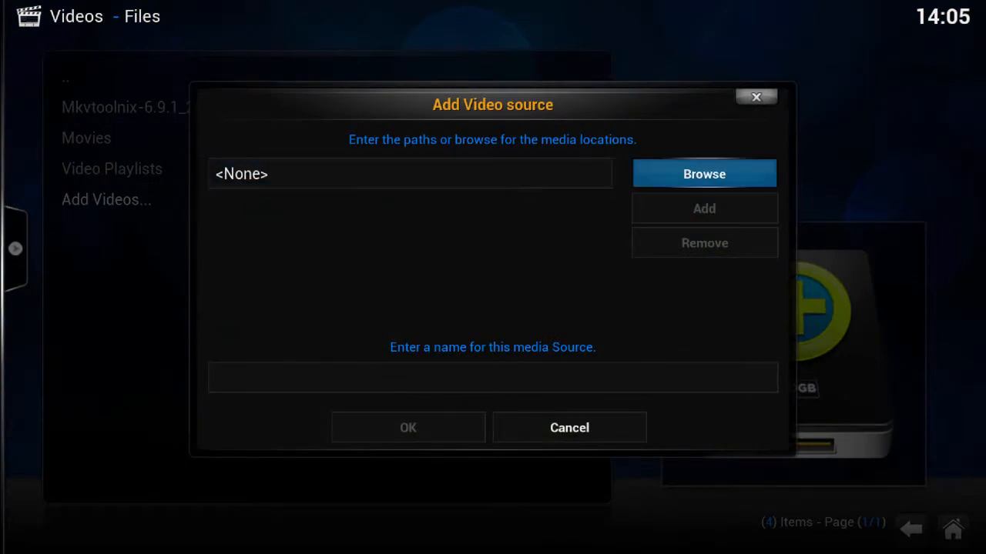
left_click(703, 172)
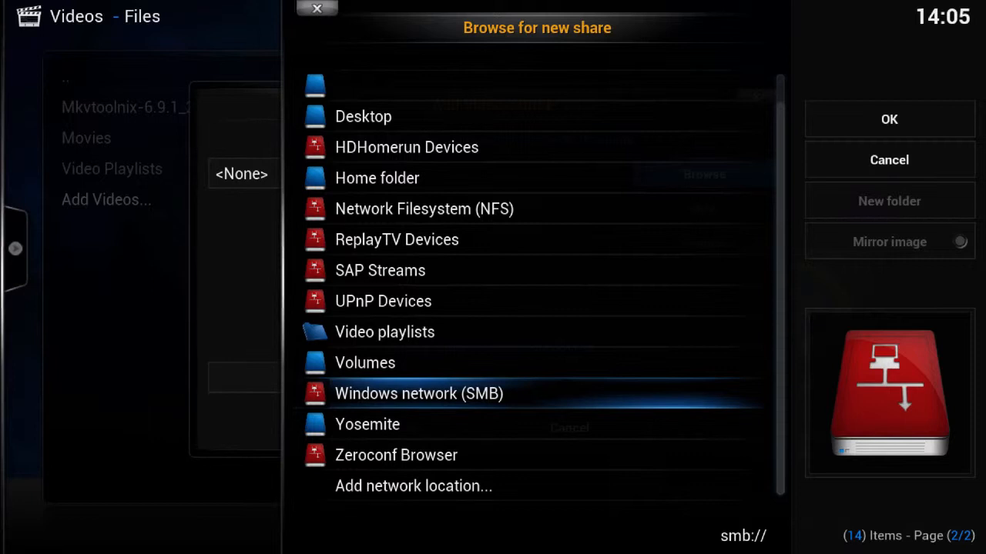
left_click(419, 394)
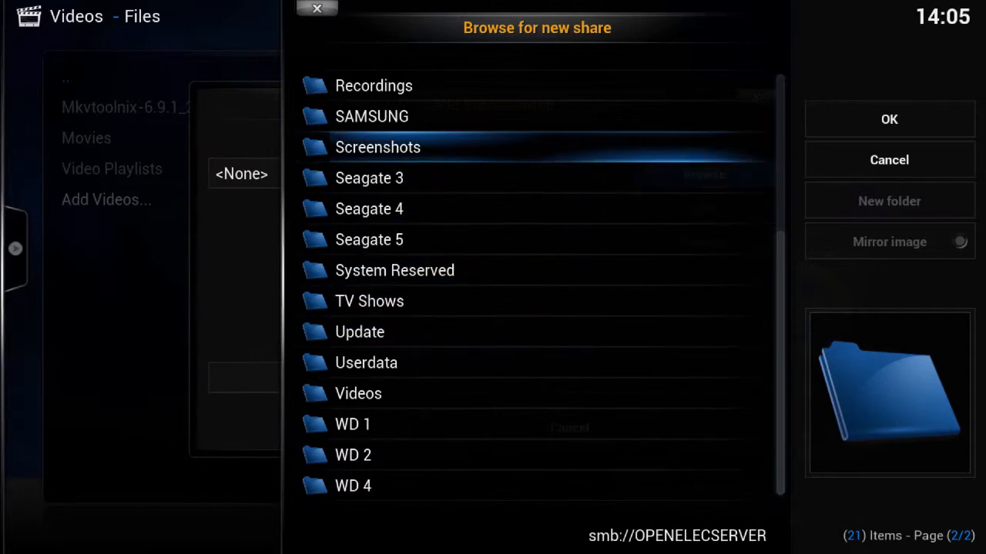
double_click(371, 117)
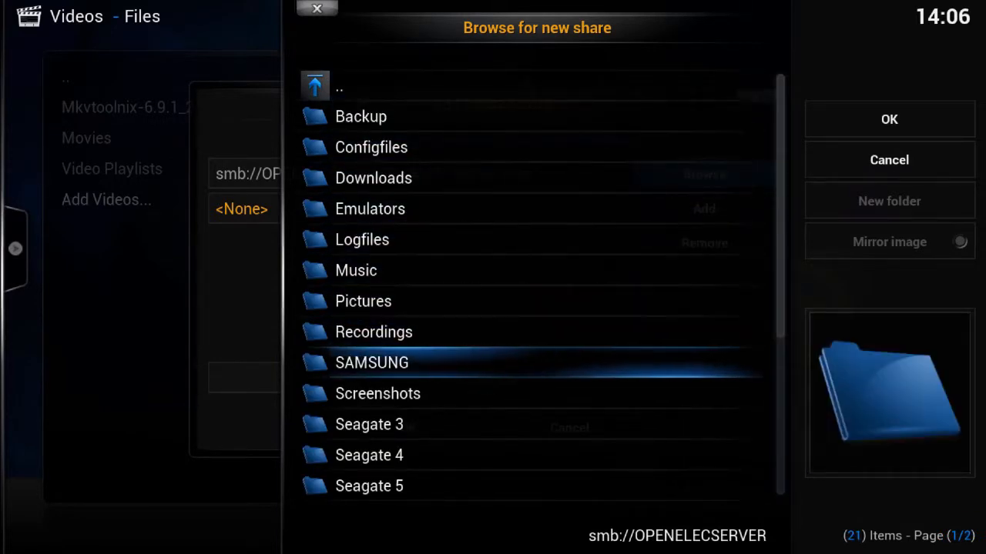
double_click(370, 455)
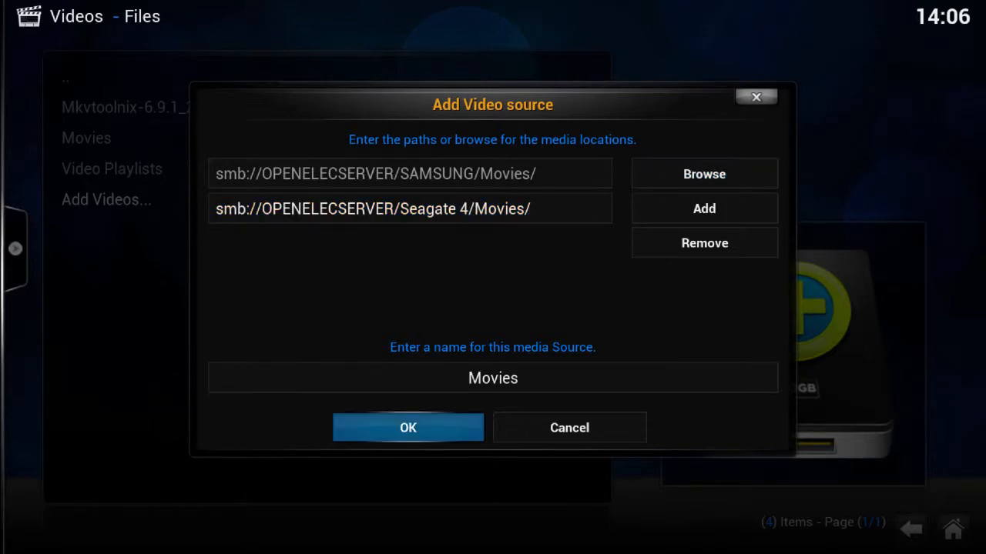
Confirm the Movies source with content set to Movies and start the library refresh scan
left_click(407, 428)
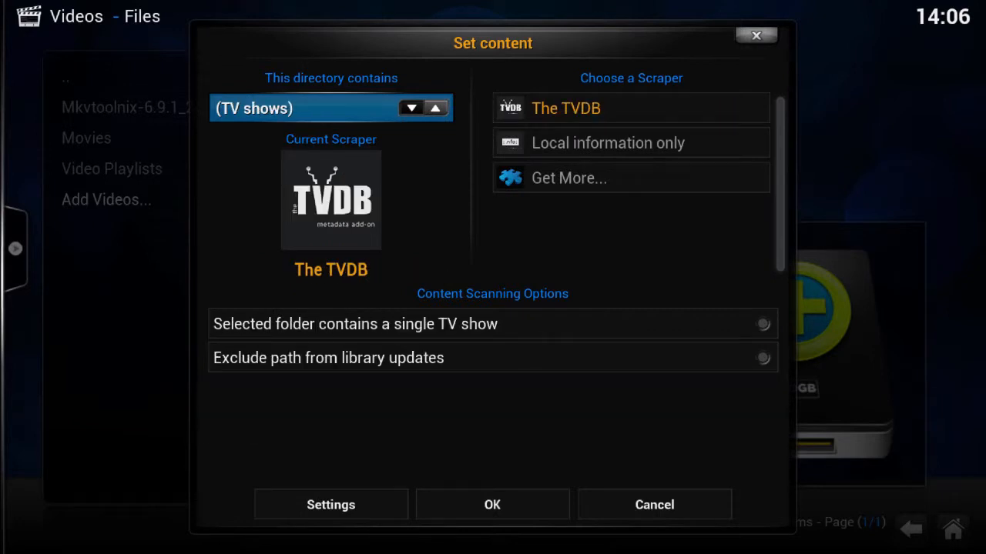
left_click(410, 108)
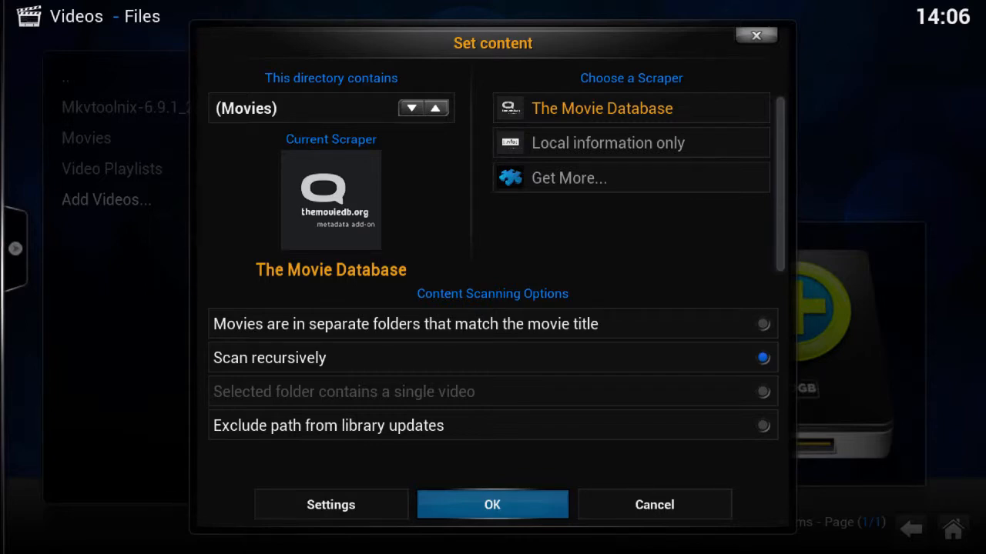
left_click(492, 505)
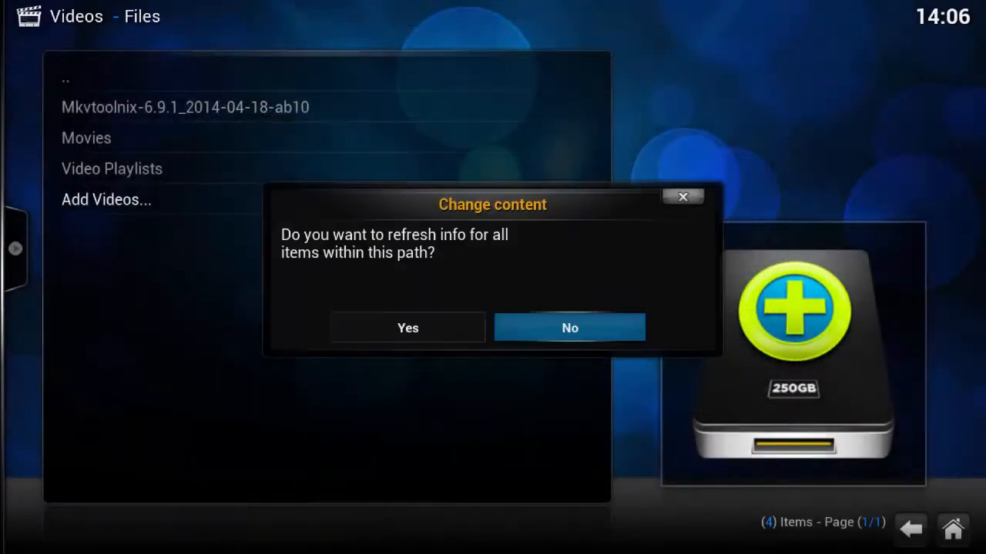
left_click(406, 327)
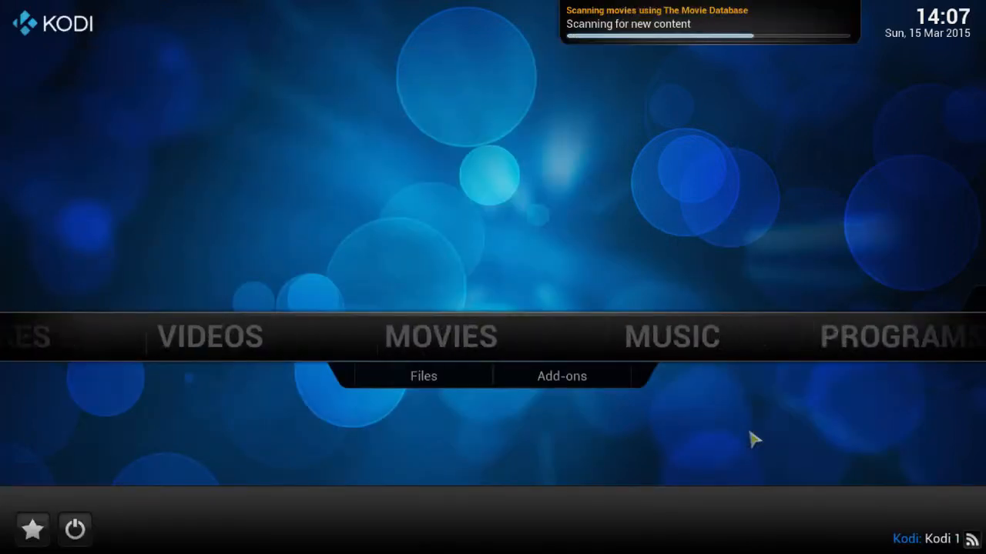
Open the movie library listed by Title
scroll("right", 3)
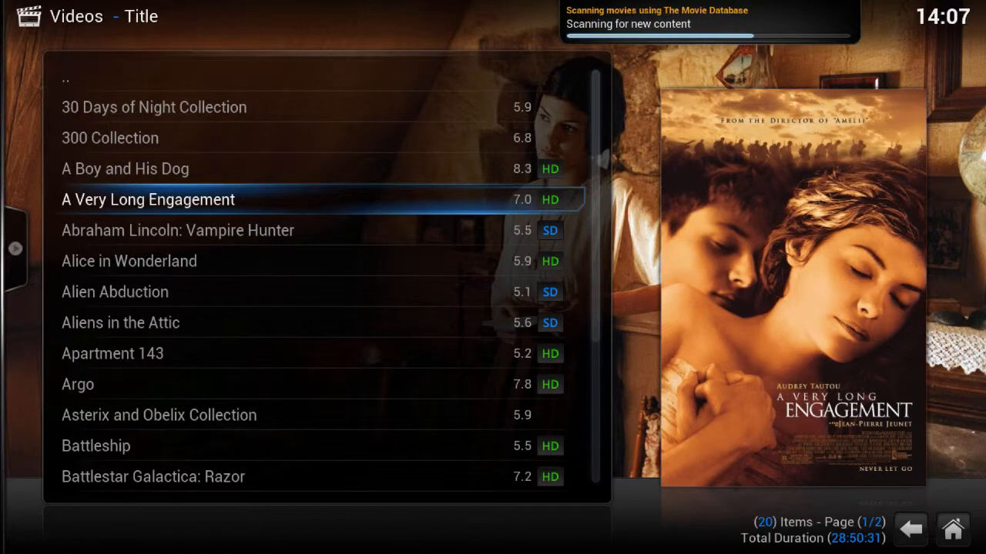
scroll("down", 3)
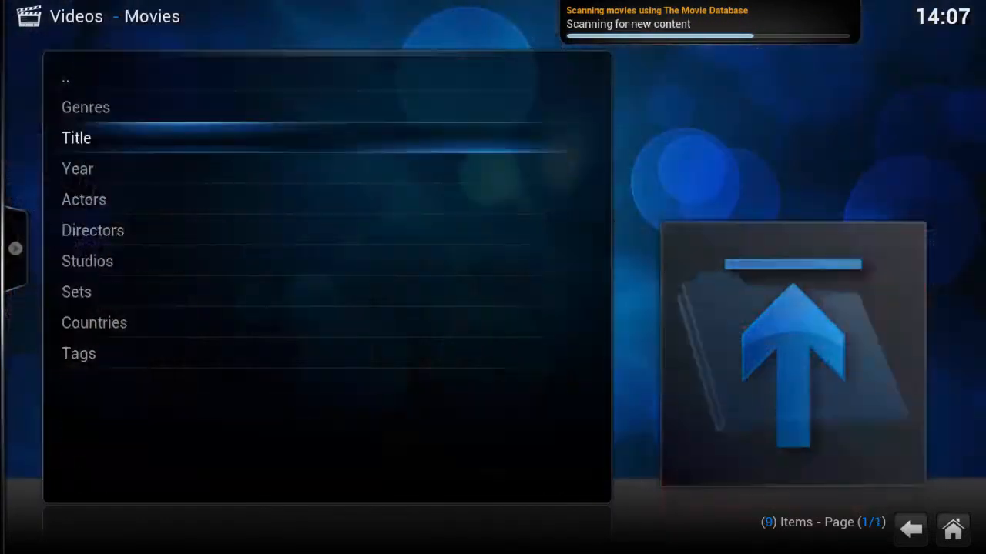
left_click(77, 139)
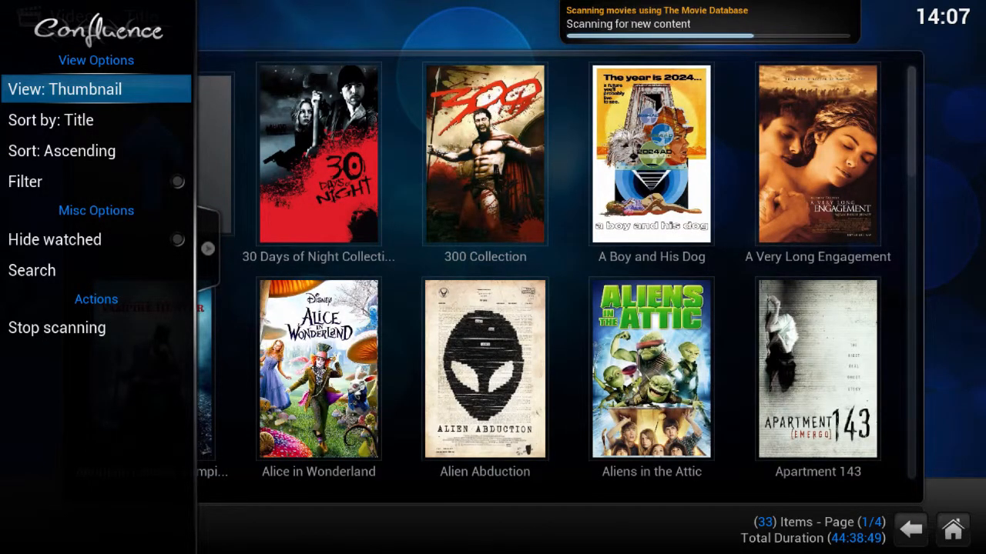
Cycle the movie view through Poster Wrap, Media info and Media info 2 layouts
left_click(96, 88)
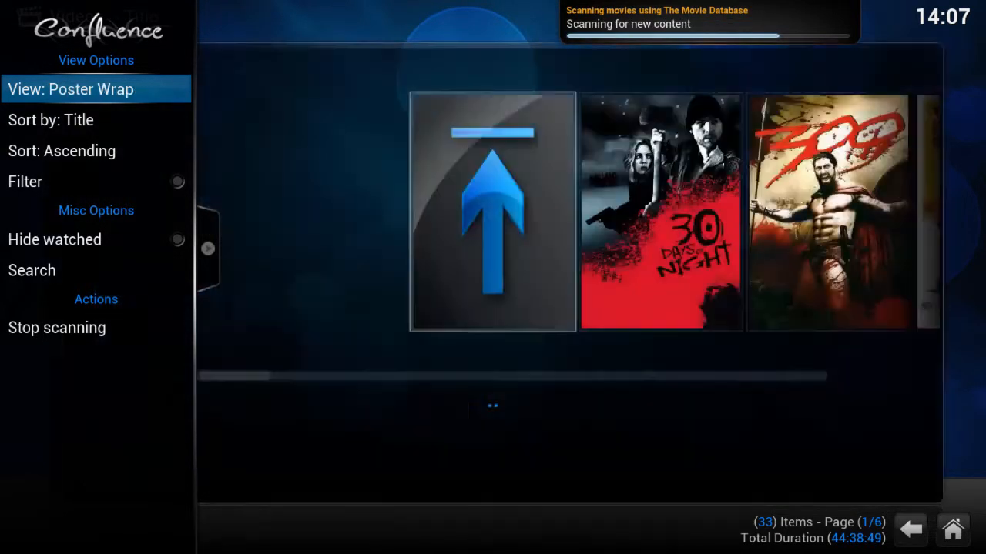
left_click(95, 88)
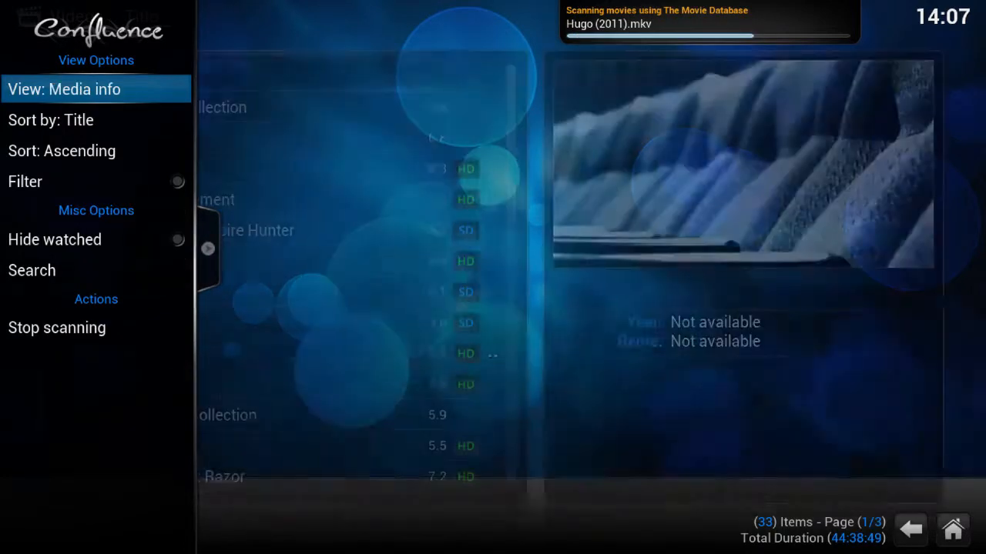
left_click(64, 88)
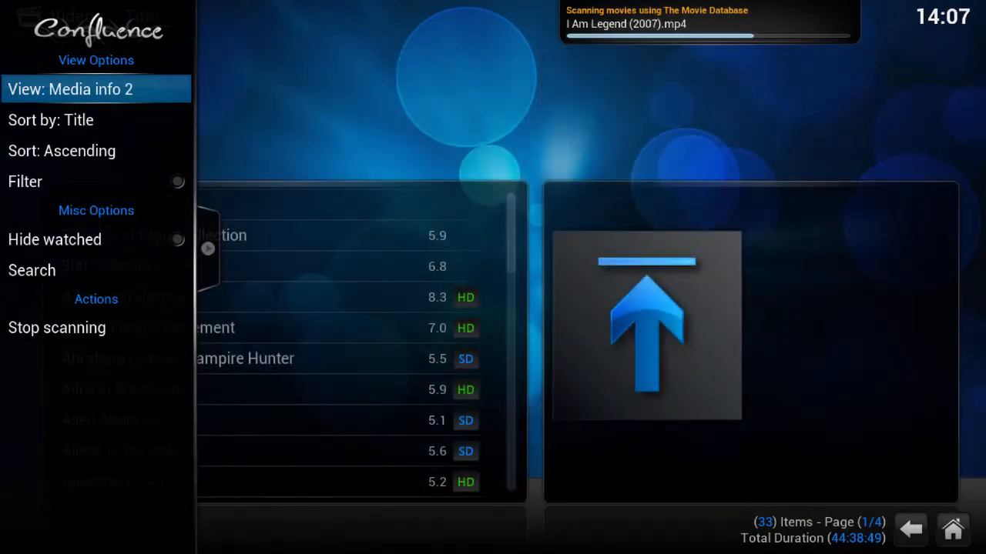
left_click(95, 88)
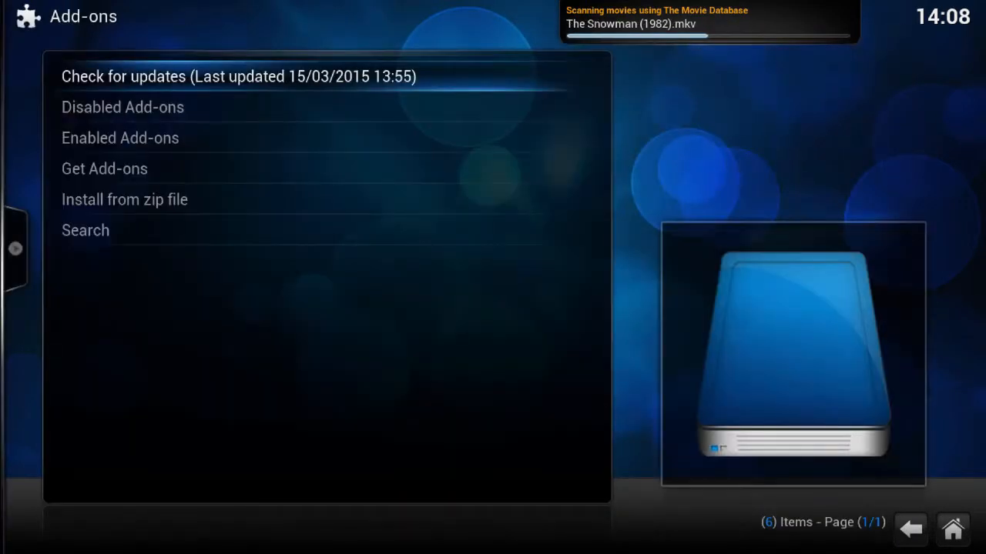
Go to Get Add-ons > All Add-ons and open the Program Add-ons category
left_click(105, 168)
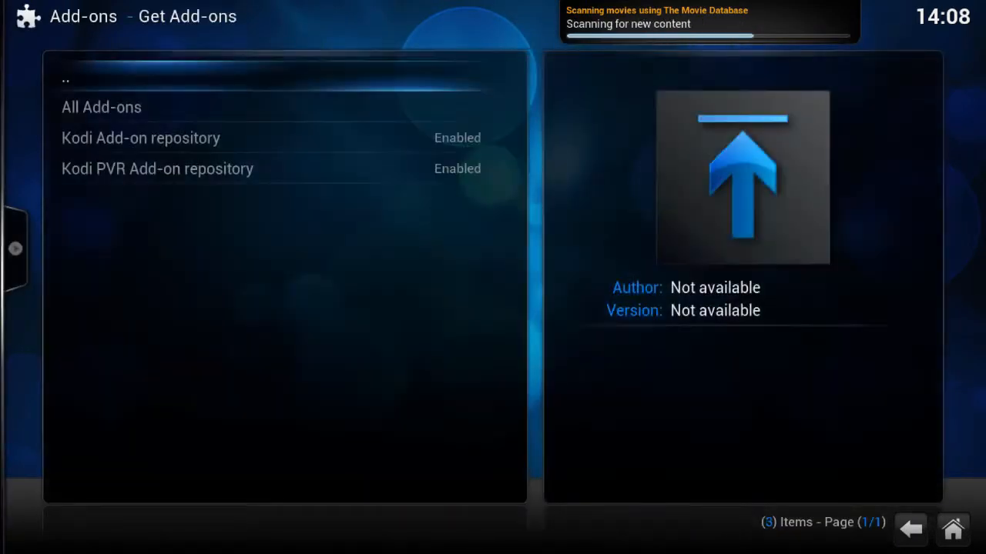
left_click(102, 108)
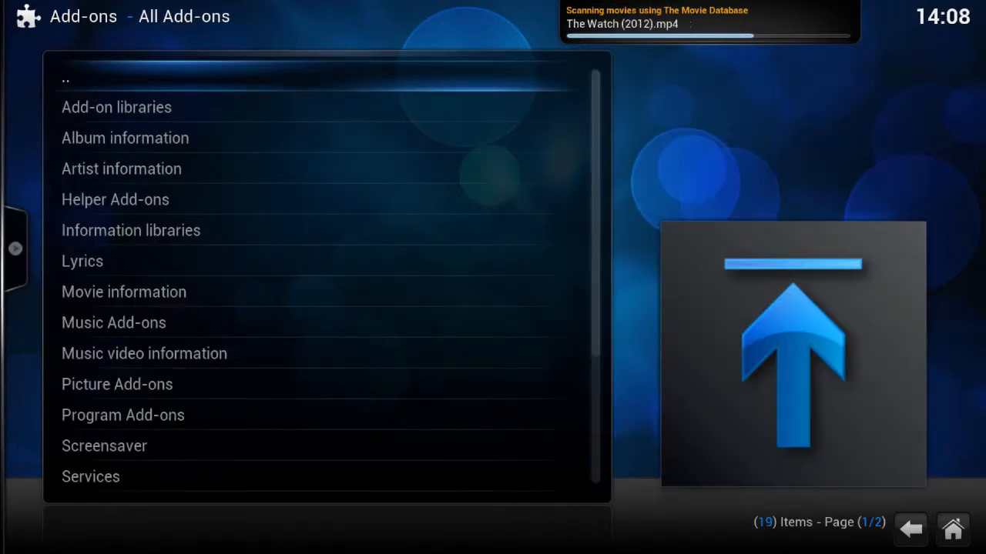
scroll("down", 3)
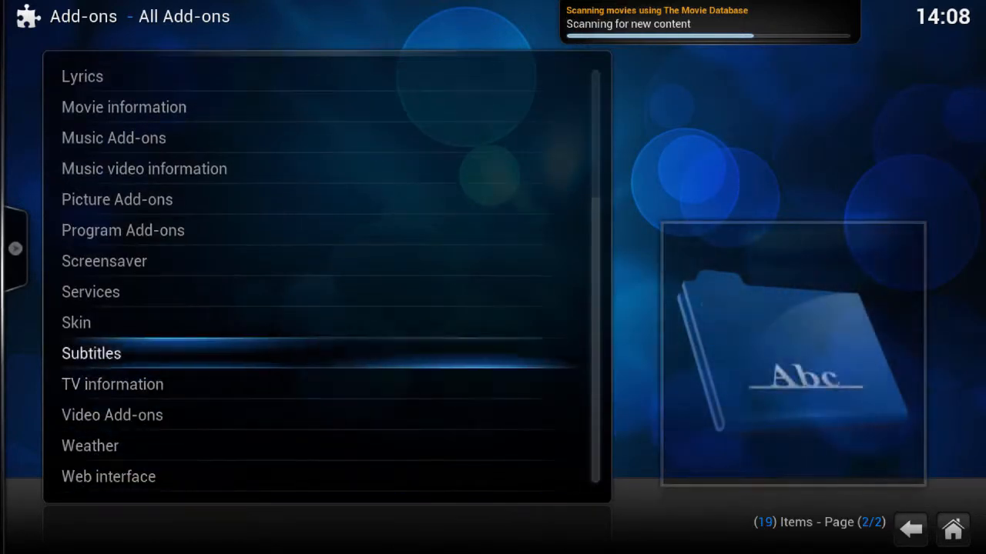
left_click(123, 231)
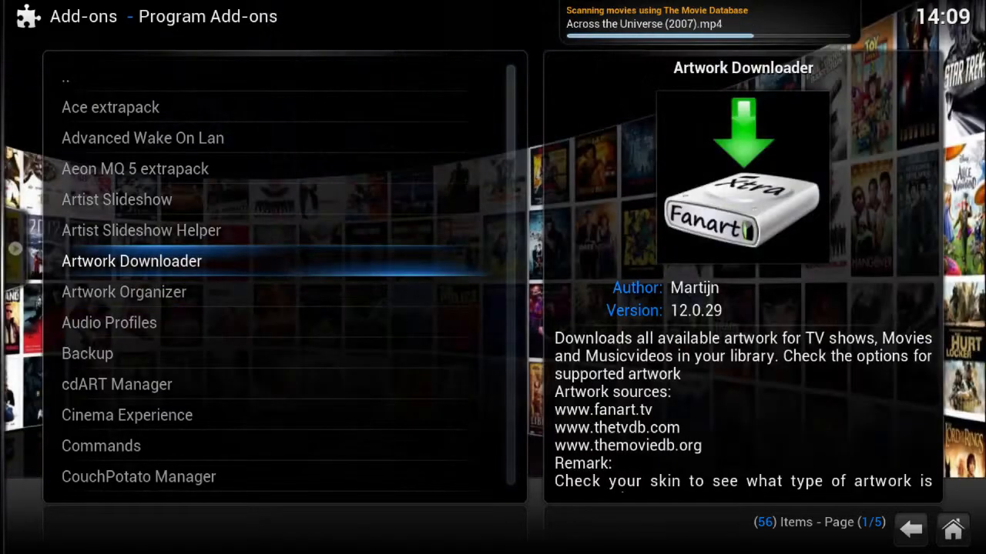
Install Artwork Downloader, then scroll the list and open the Backup add-on
left_click(132, 262)
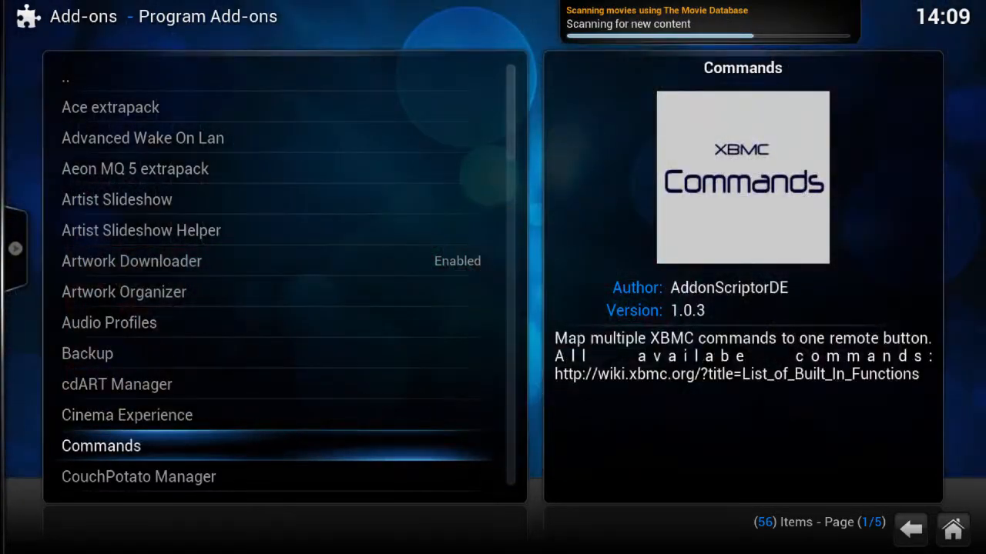
scroll("down", 3)
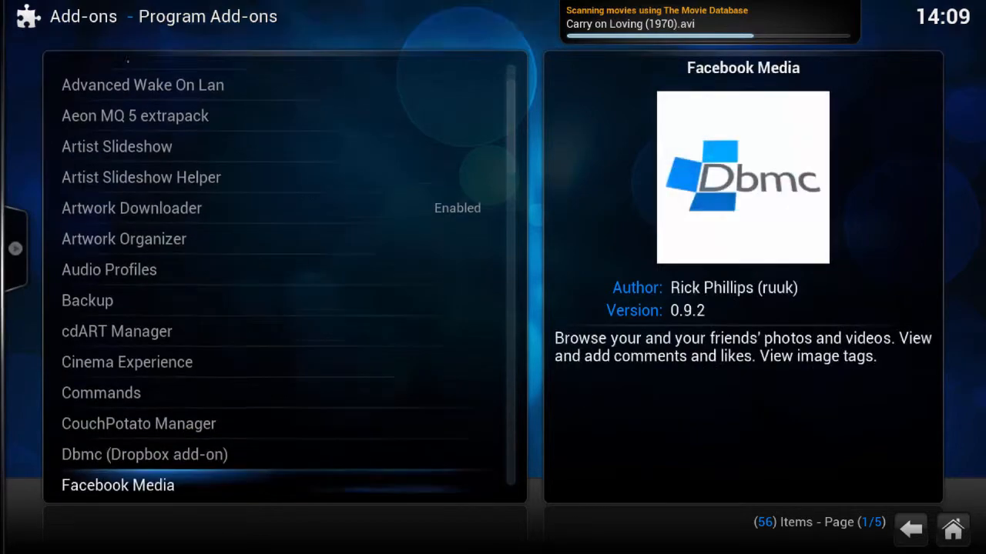
scroll("down", 3)
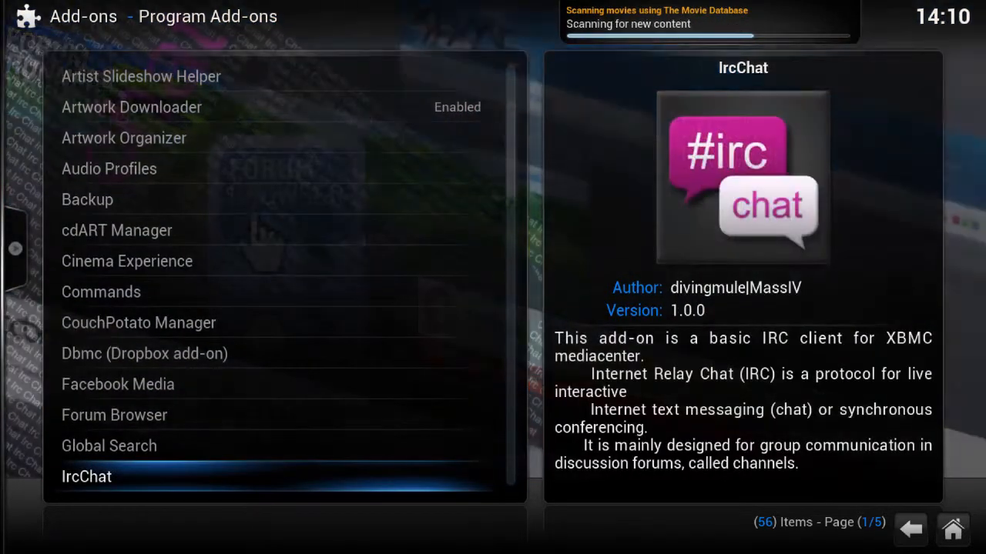
scroll("down", 3)
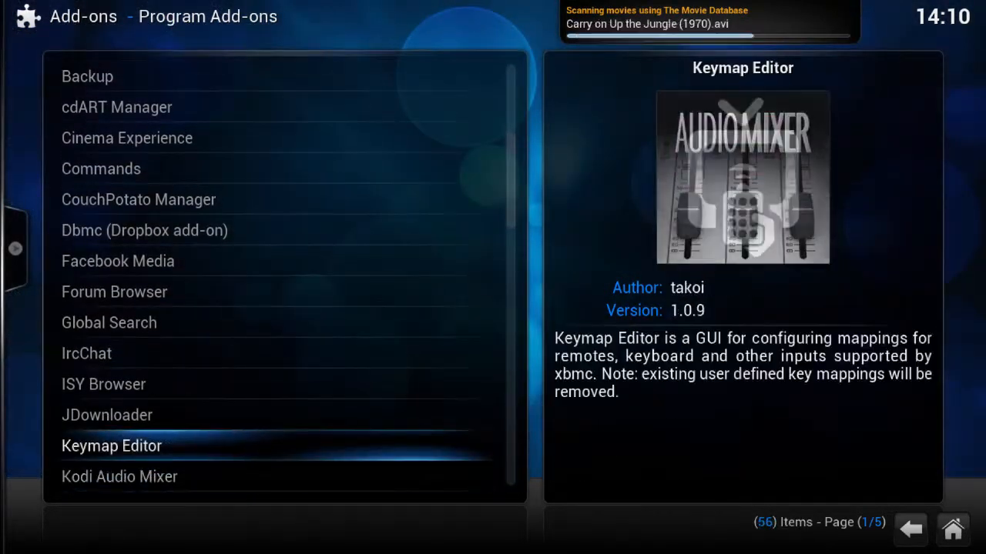
scroll("up", 3)
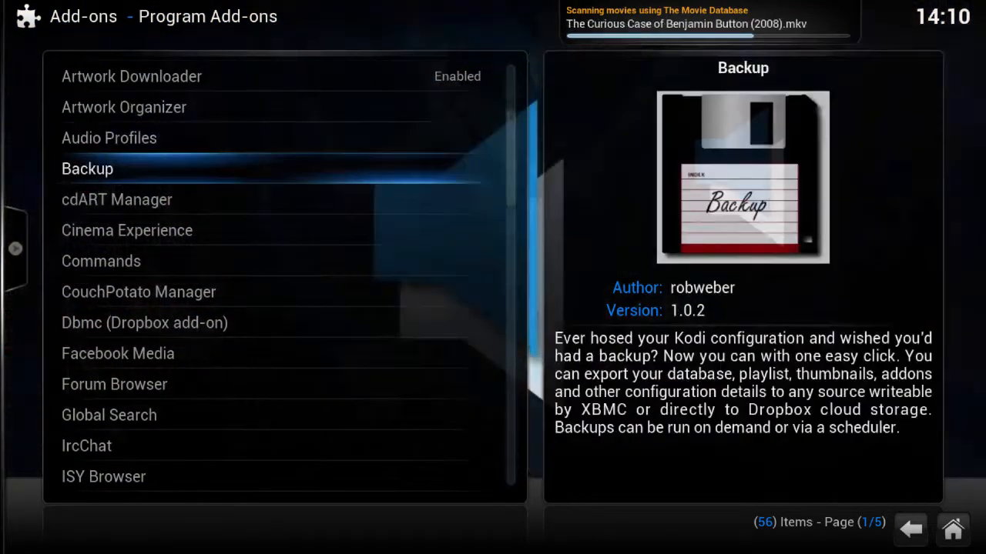
left_click(86, 168)
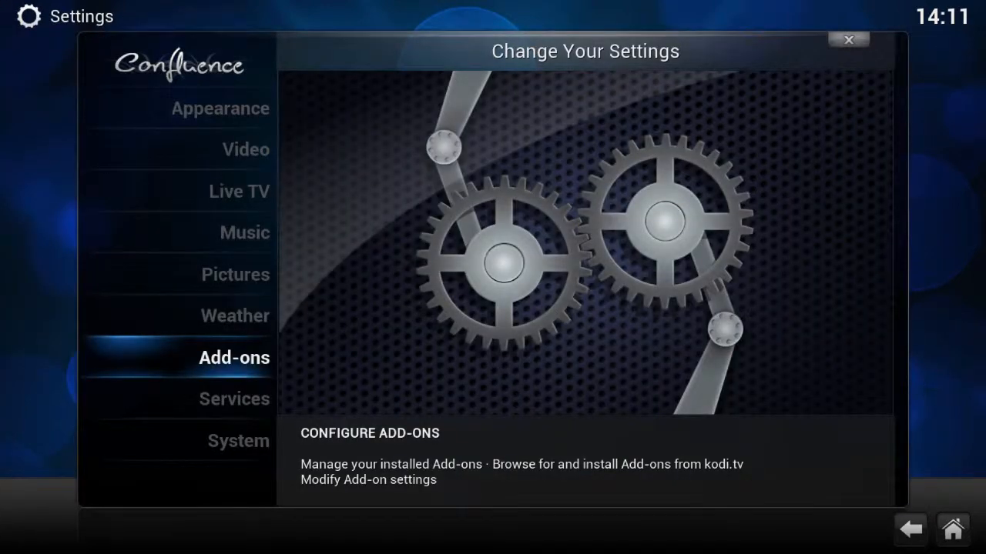
Check the movie library by Title, return Home and open System Settings
left_click(847, 40)
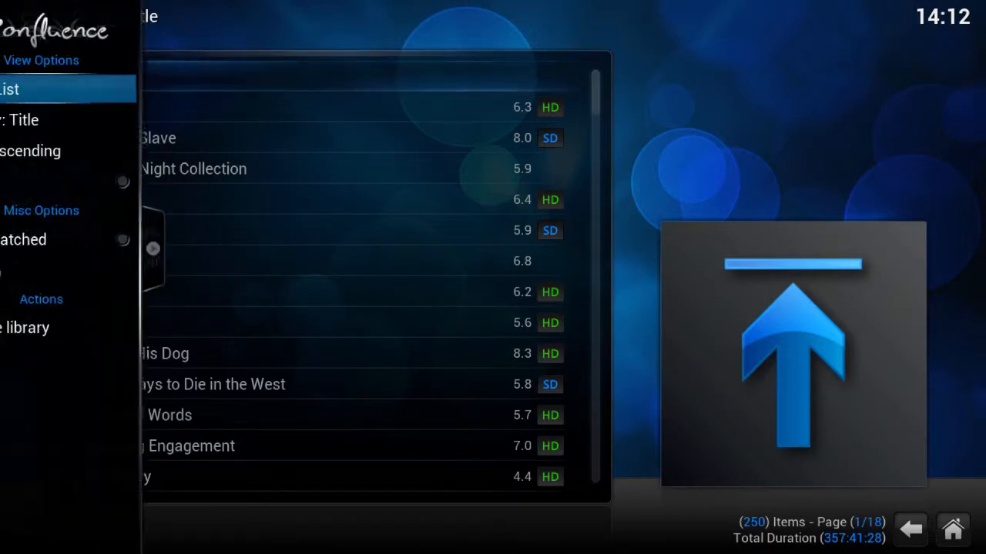
left_click(65, 89)
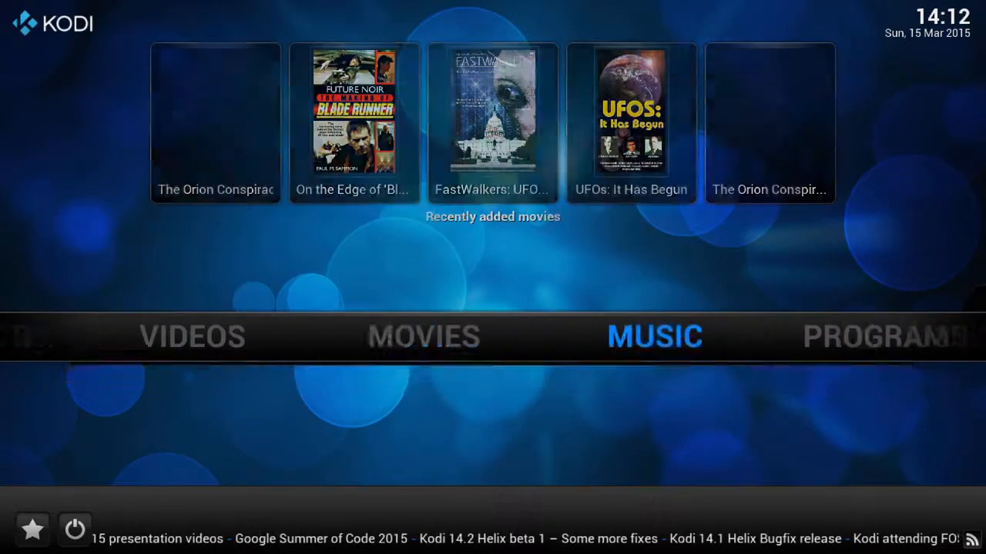
scroll("right", 3)
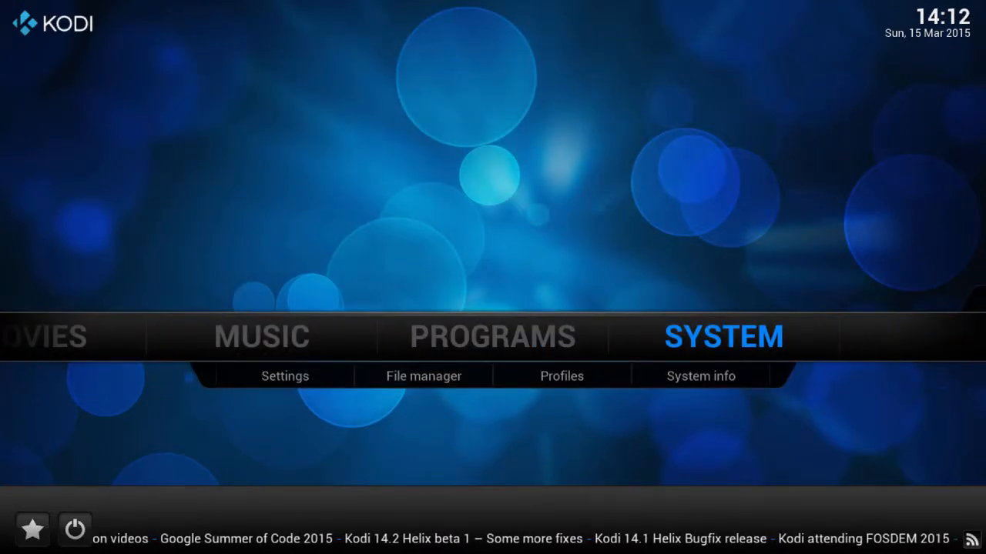
left_click(285, 376)
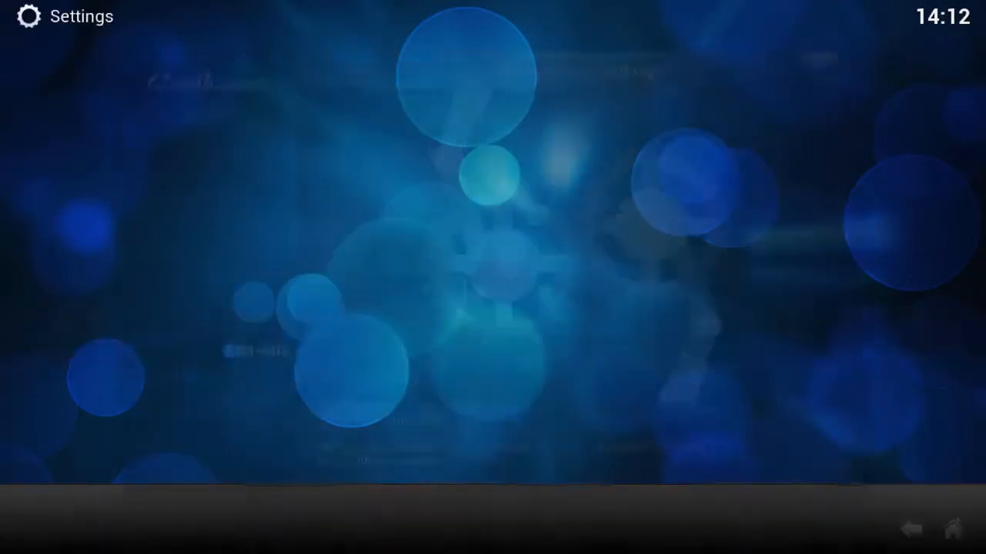